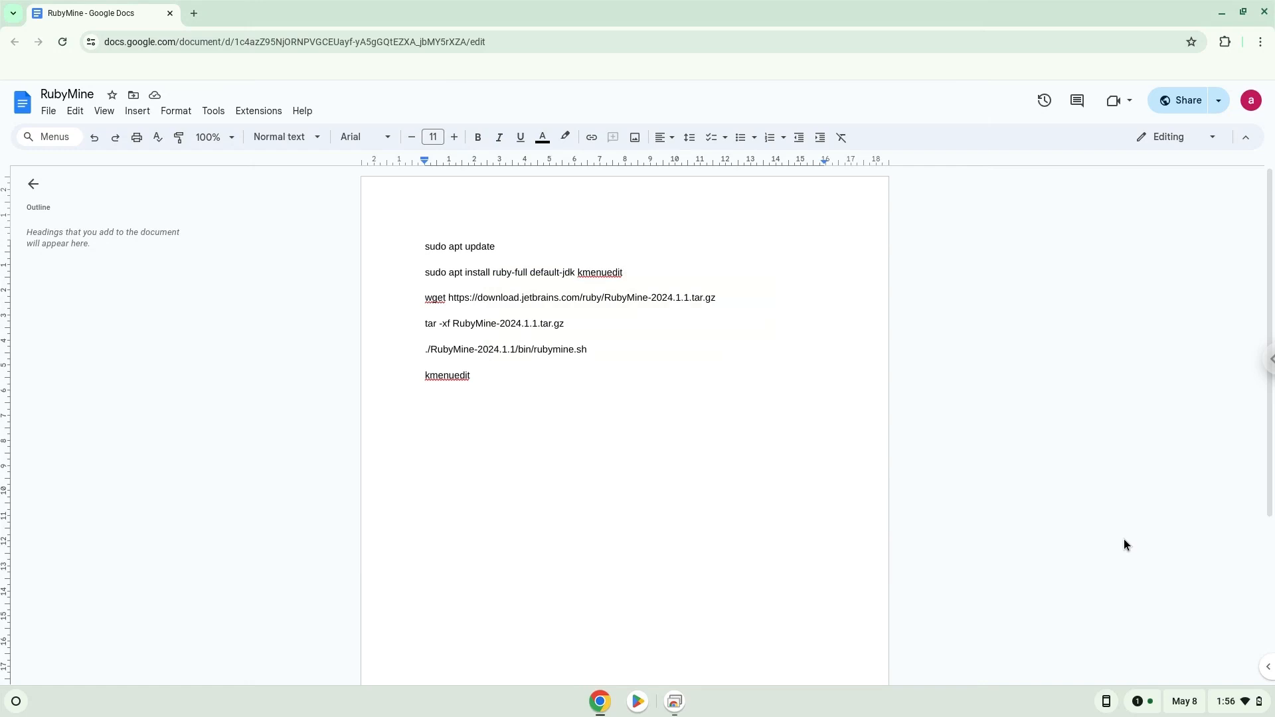
# Get ChromeOS Settings showing the About ChromeOS page with the Linux development environment entry.
pyautogui.click(425, 259)
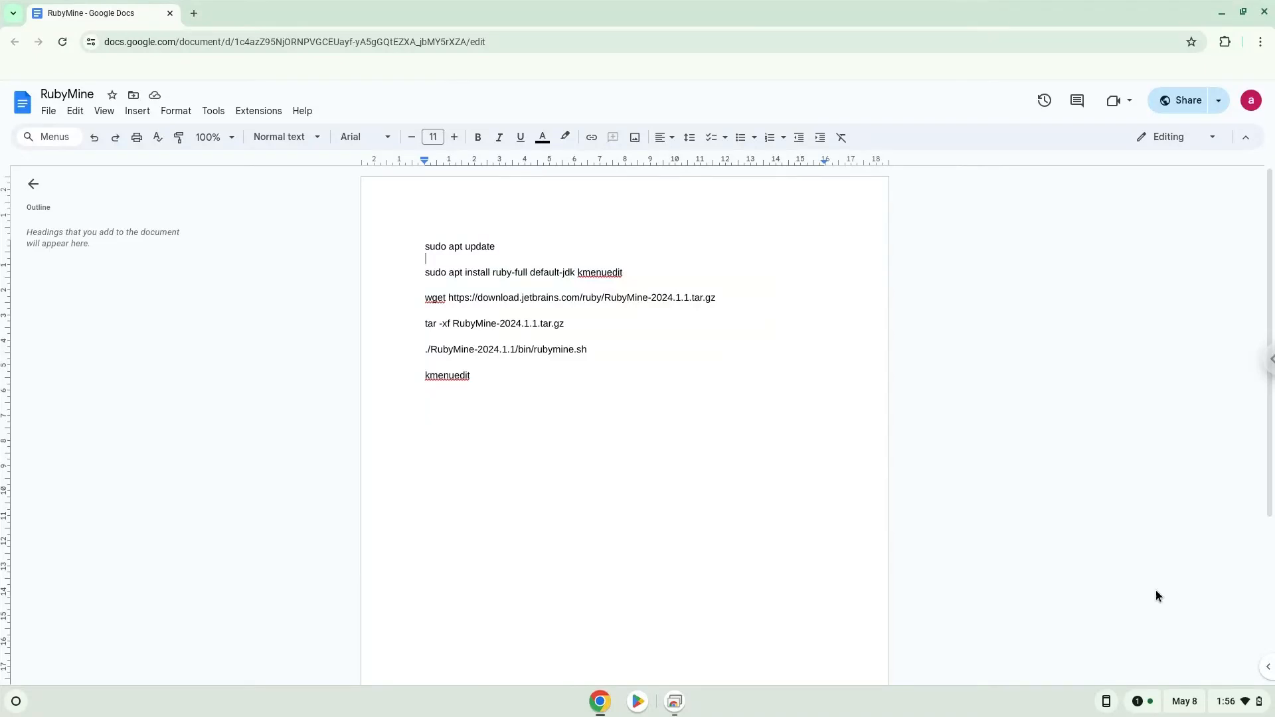
pyautogui.click(1227, 702)
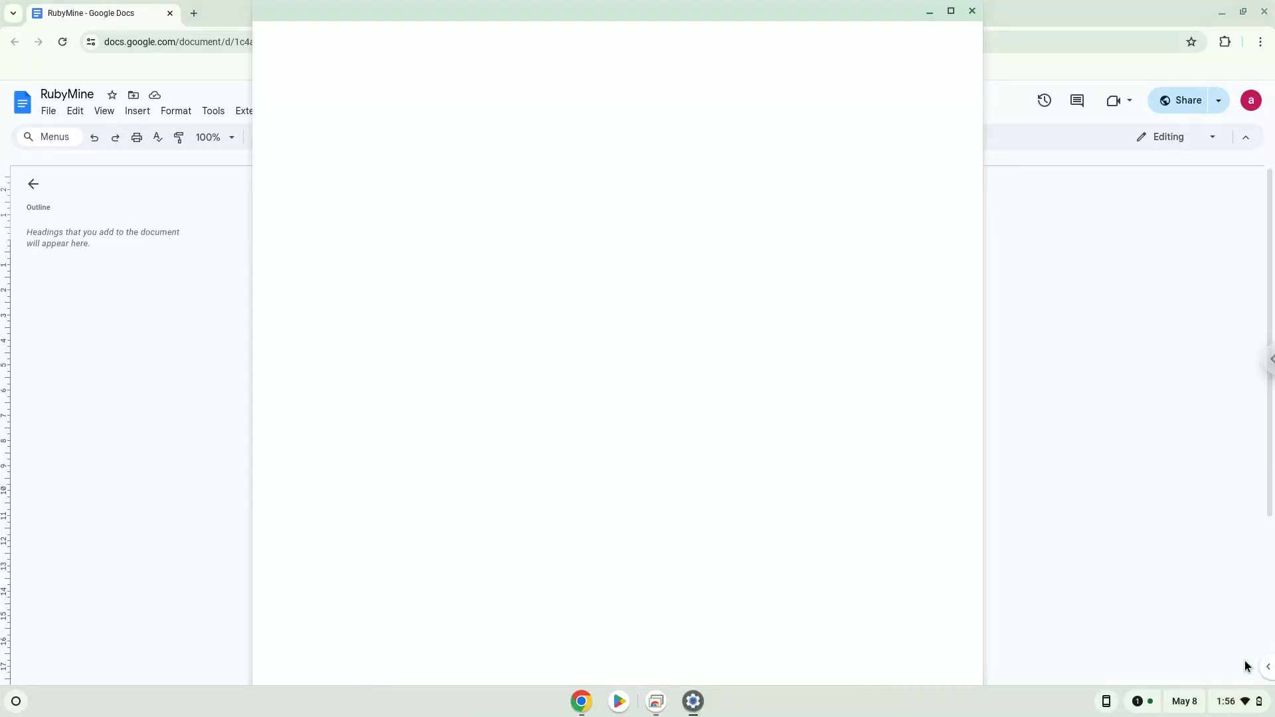
pyautogui.click(692, 701)
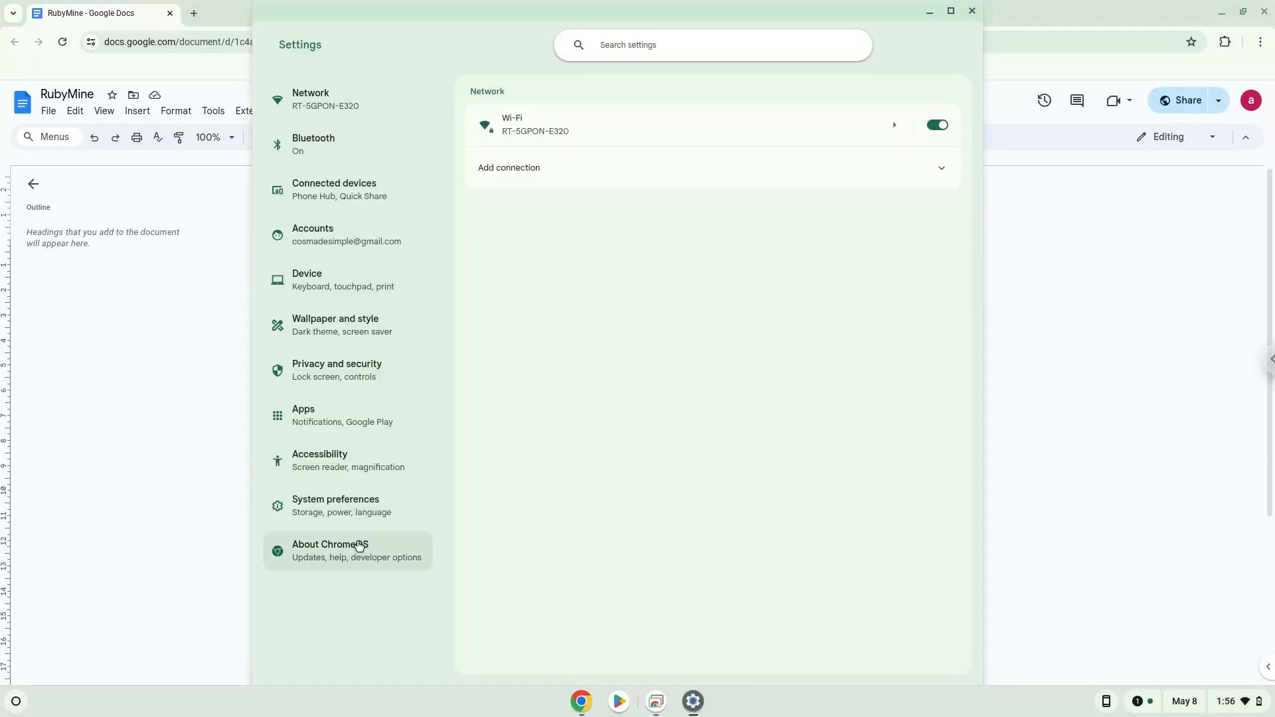
pyautogui.click(330, 550)
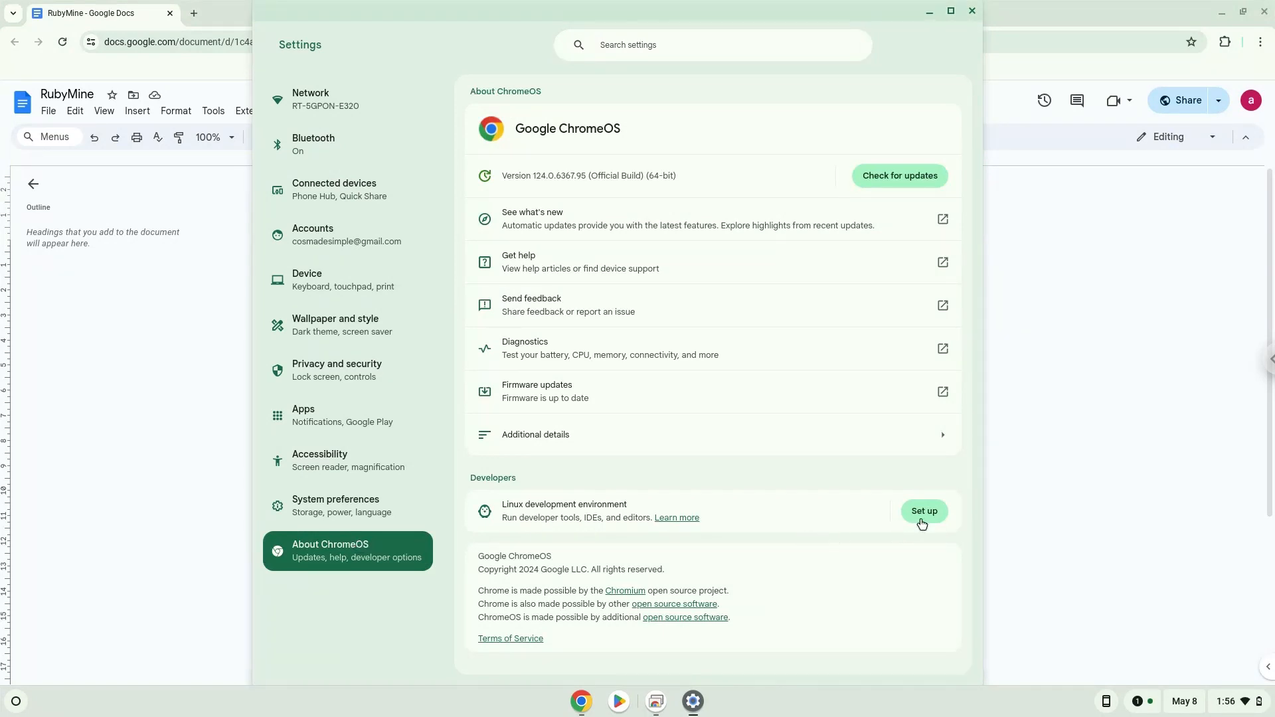
# Set up the Linux development environment with the recommended 10 GB disk size.
pyautogui.click(923, 513)
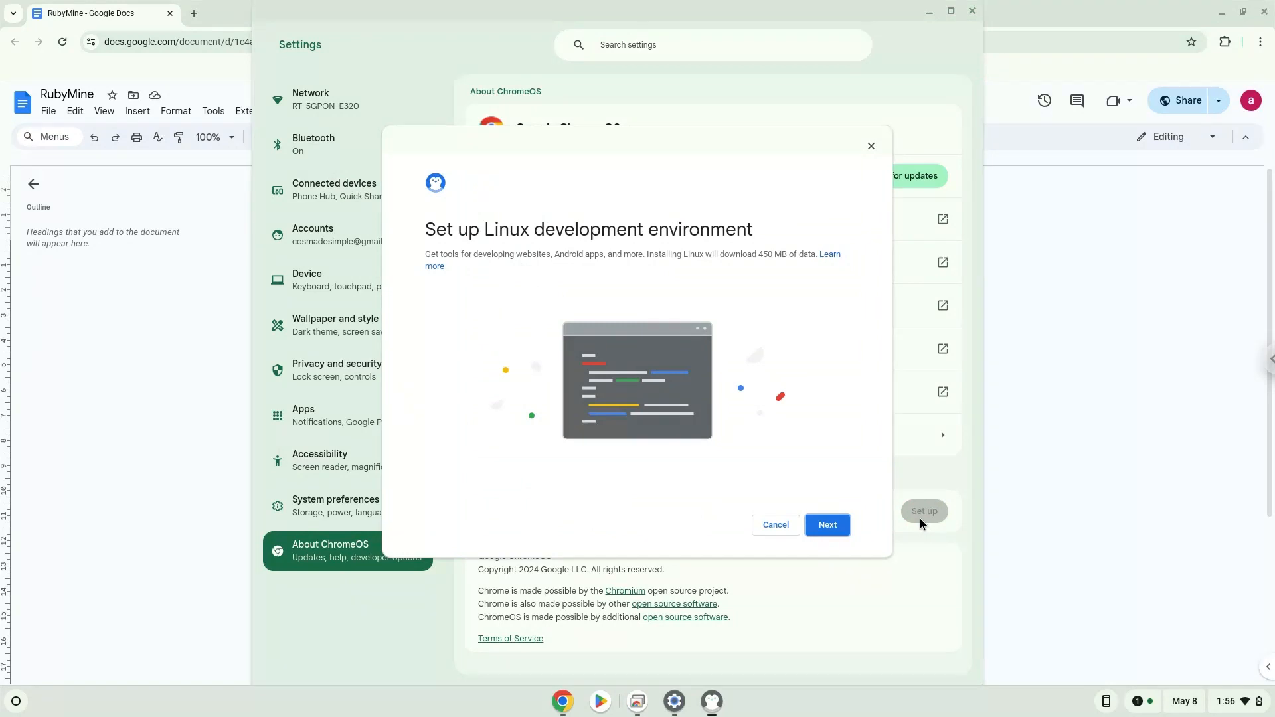
pyautogui.click(827, 524)
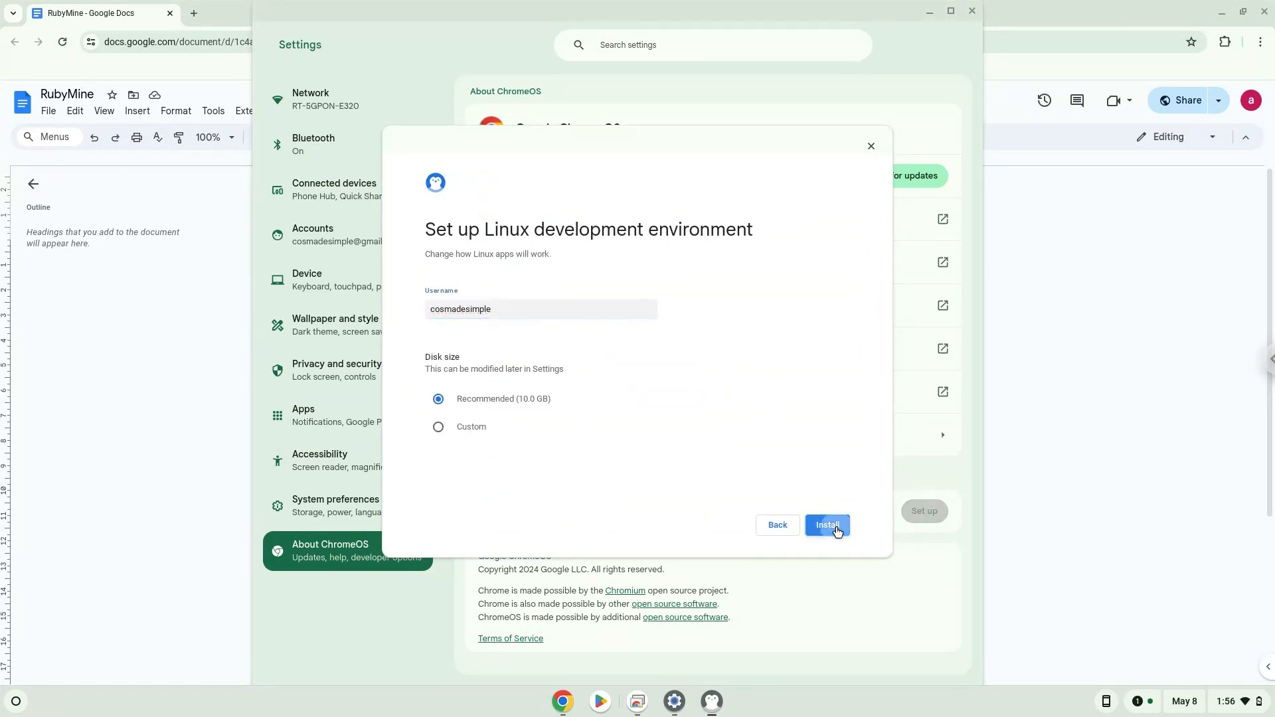
pyautogui.click(826, 525)
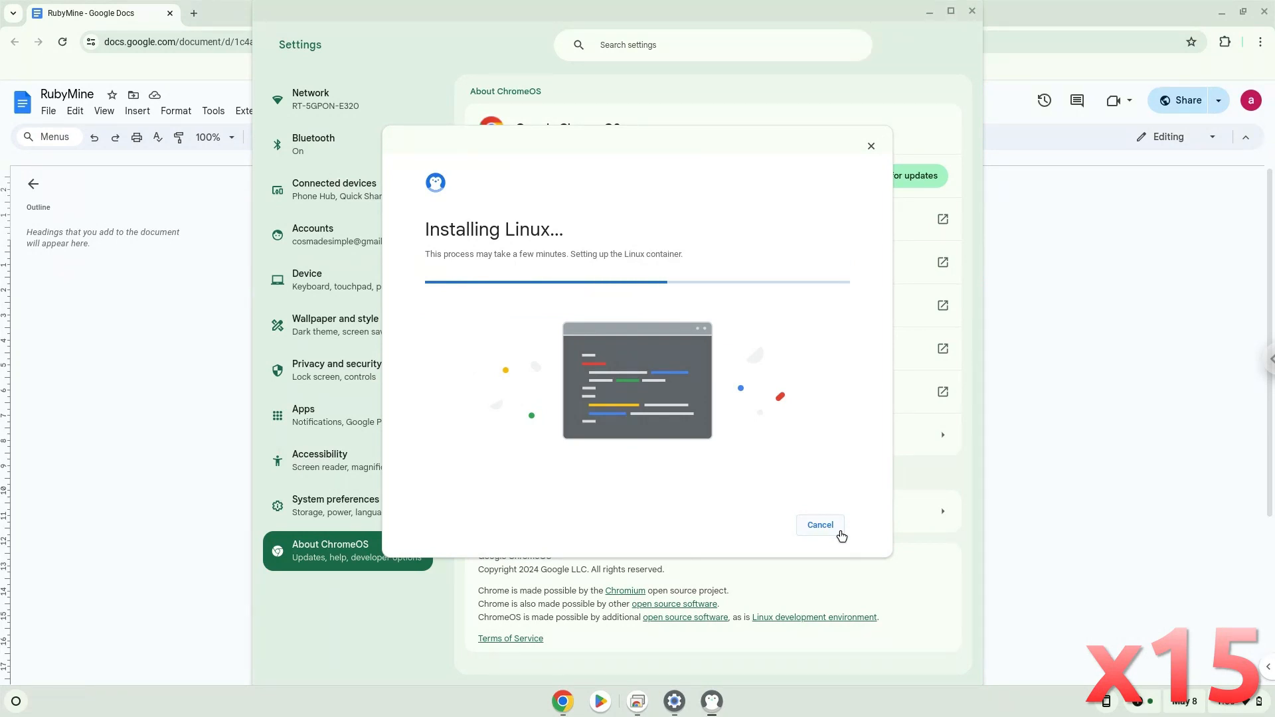
pyautogui.click(819, 525)
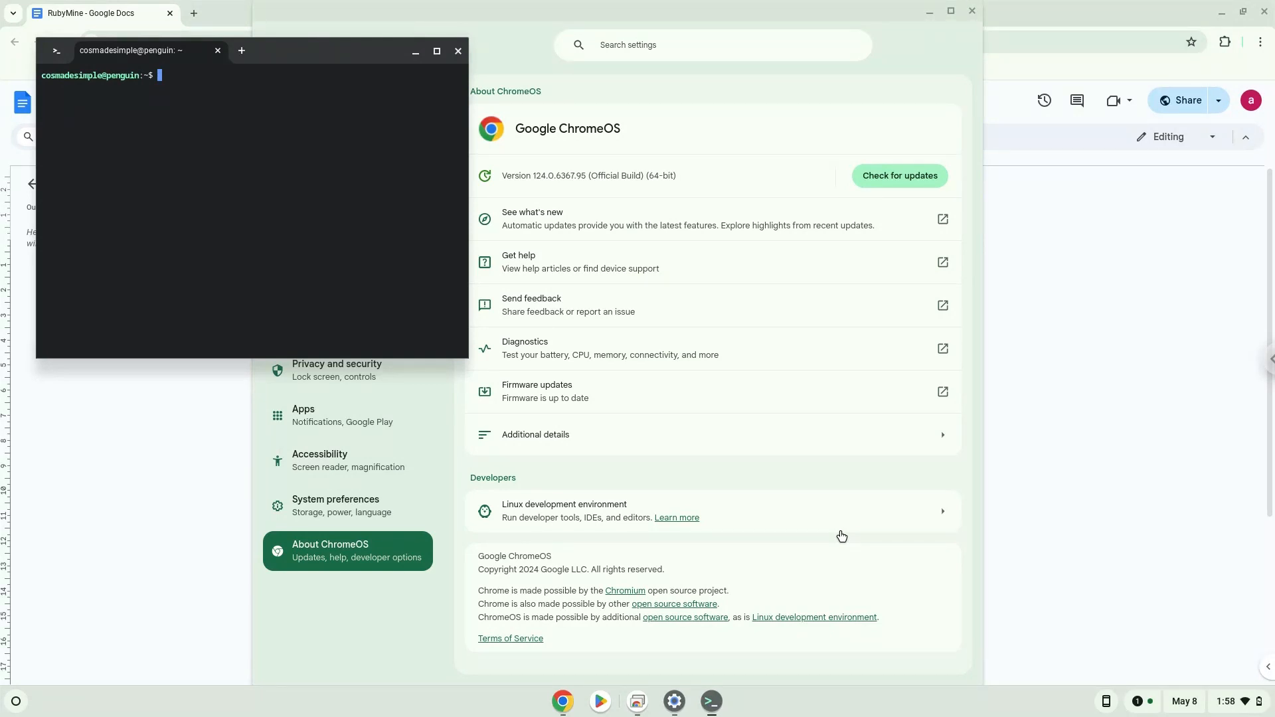
pyautogui.moveTo(553, 304)
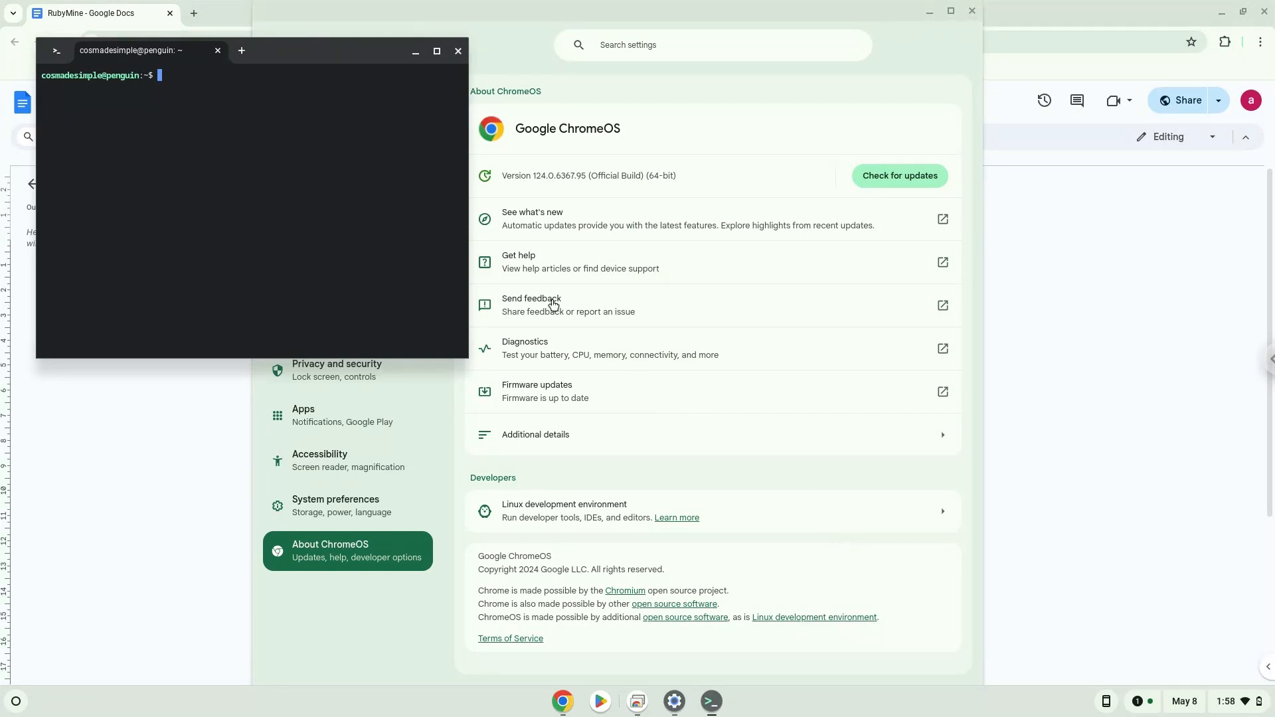
# Close the new Linux terminal and the Settings window, returning to the notes.
pyautogui.click(458, 50)
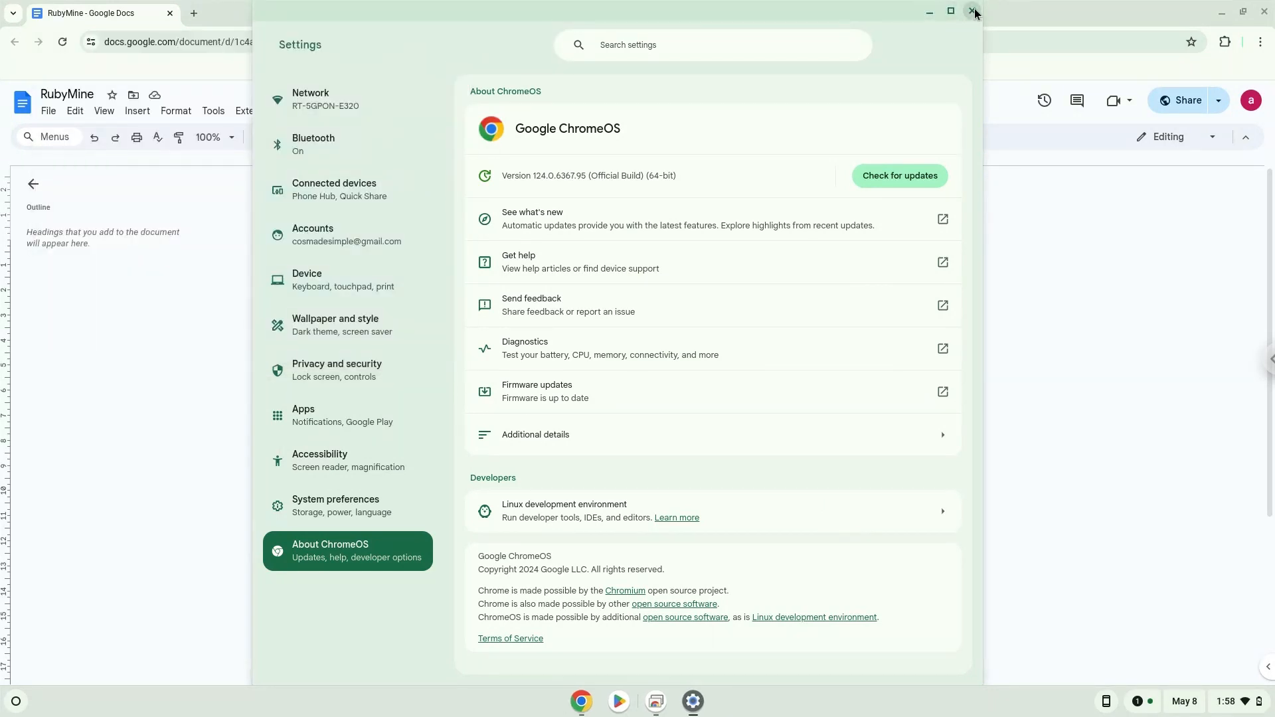
pyautogui.click(974, 11)
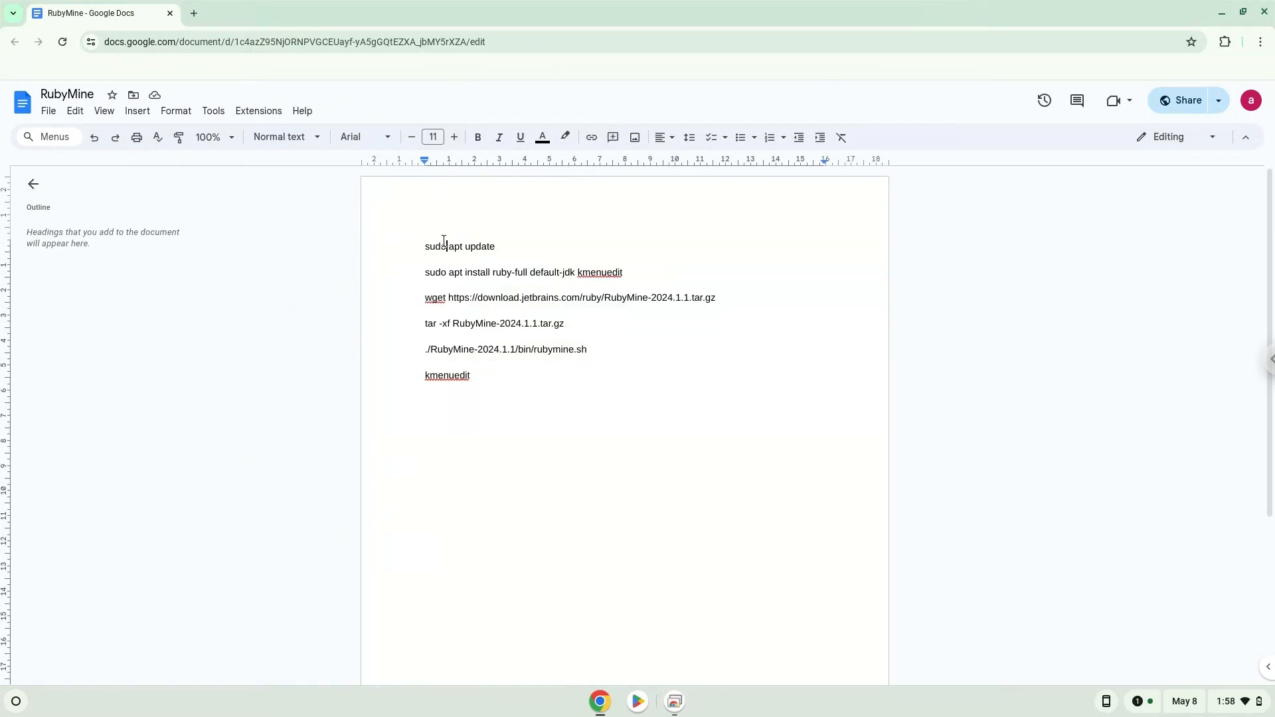
# Copy the sudo apt update command from the notes and launch the Terminal app.
pyautogui.rightClick(434, 246)
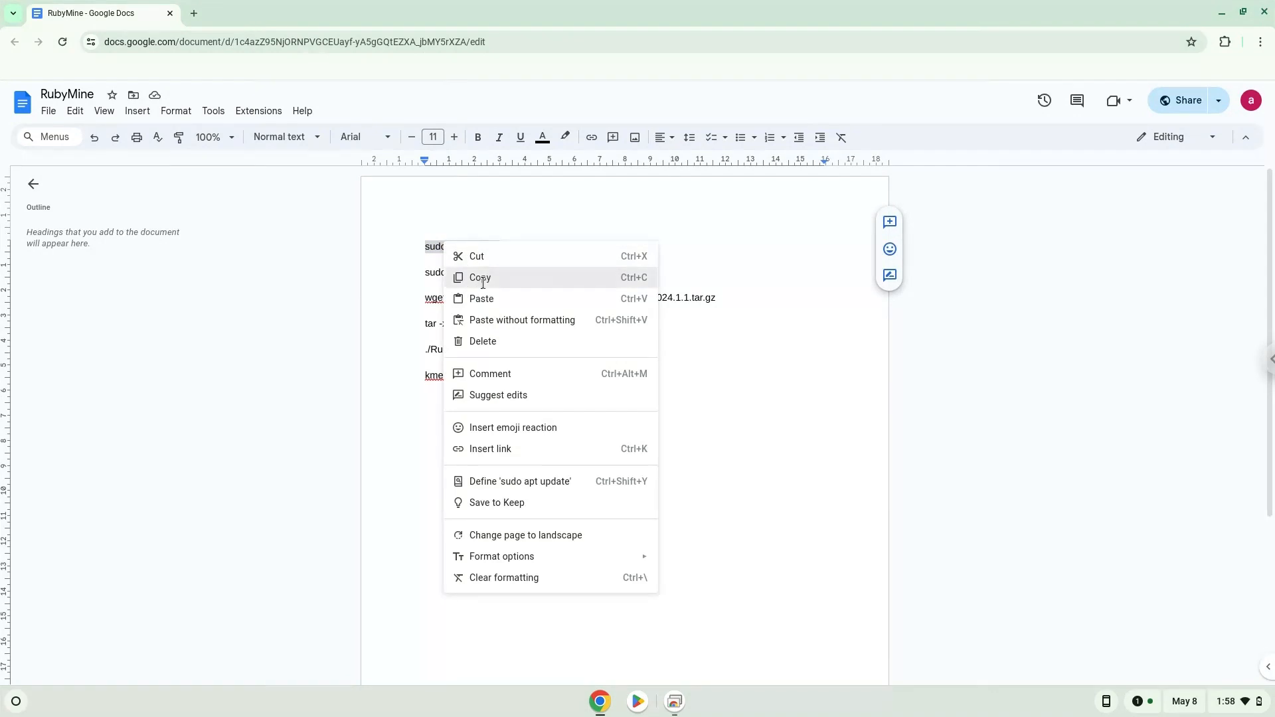
pyautogui.click(479, 278)
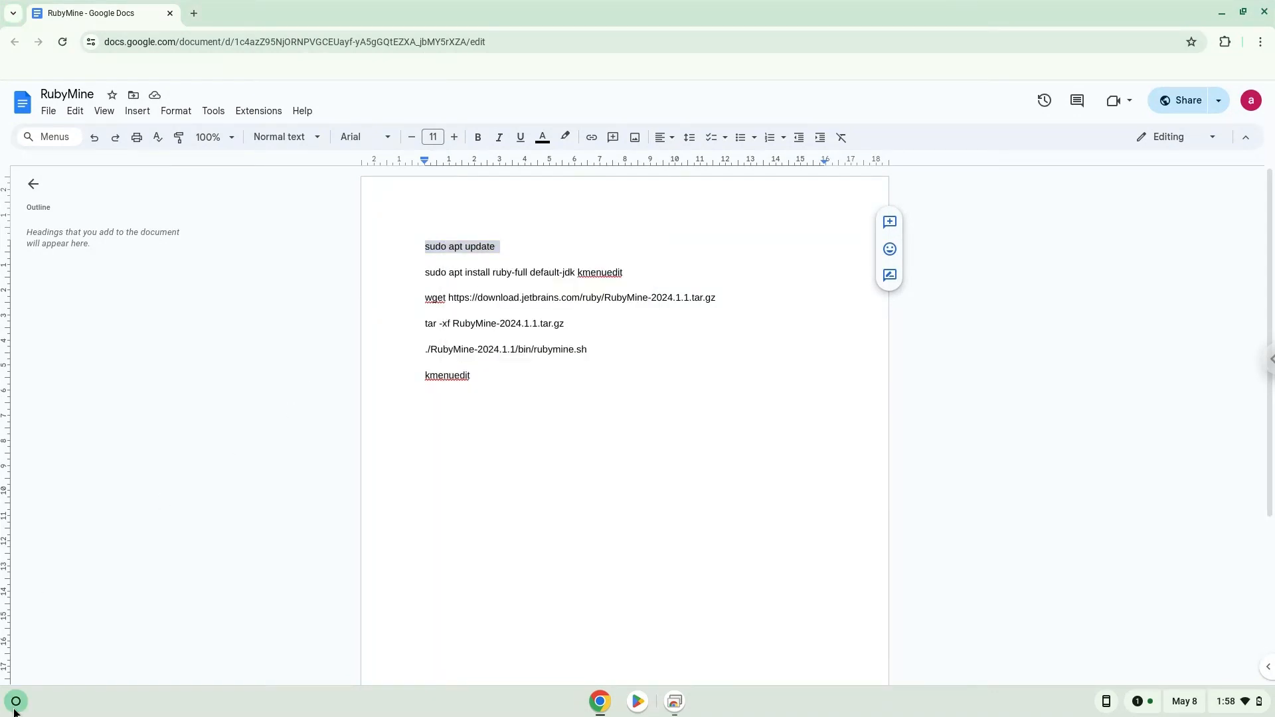
pyautogui.click(15, 702)
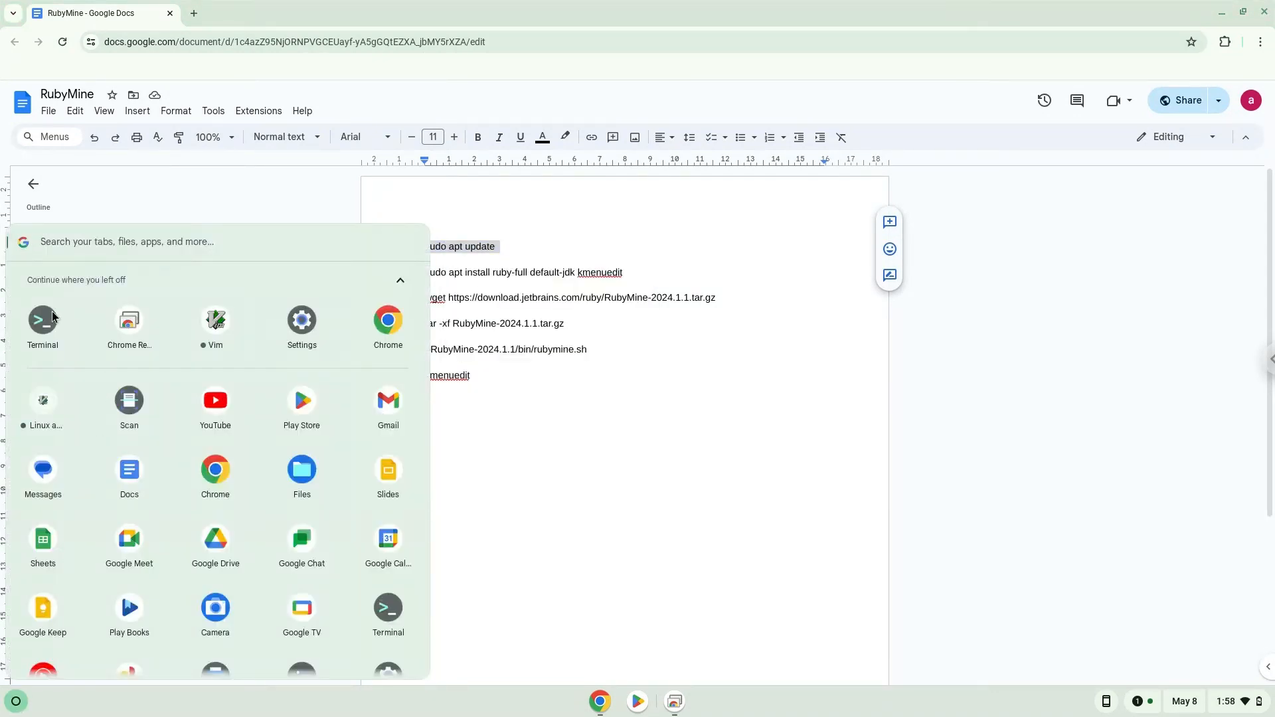
pyautogui.click(42, 319)
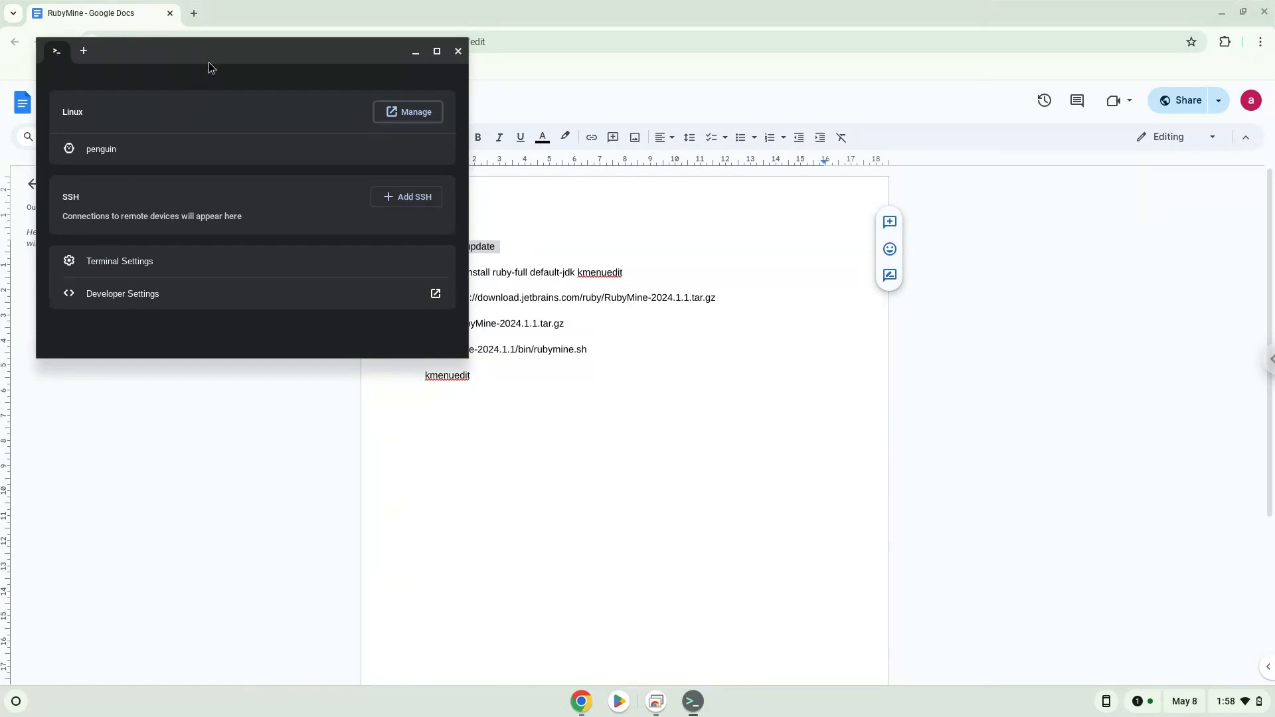
# Maximize Terminal and start a shell in the penguin Linux container for sudo apt update.
pyautogui.click(436, 51)
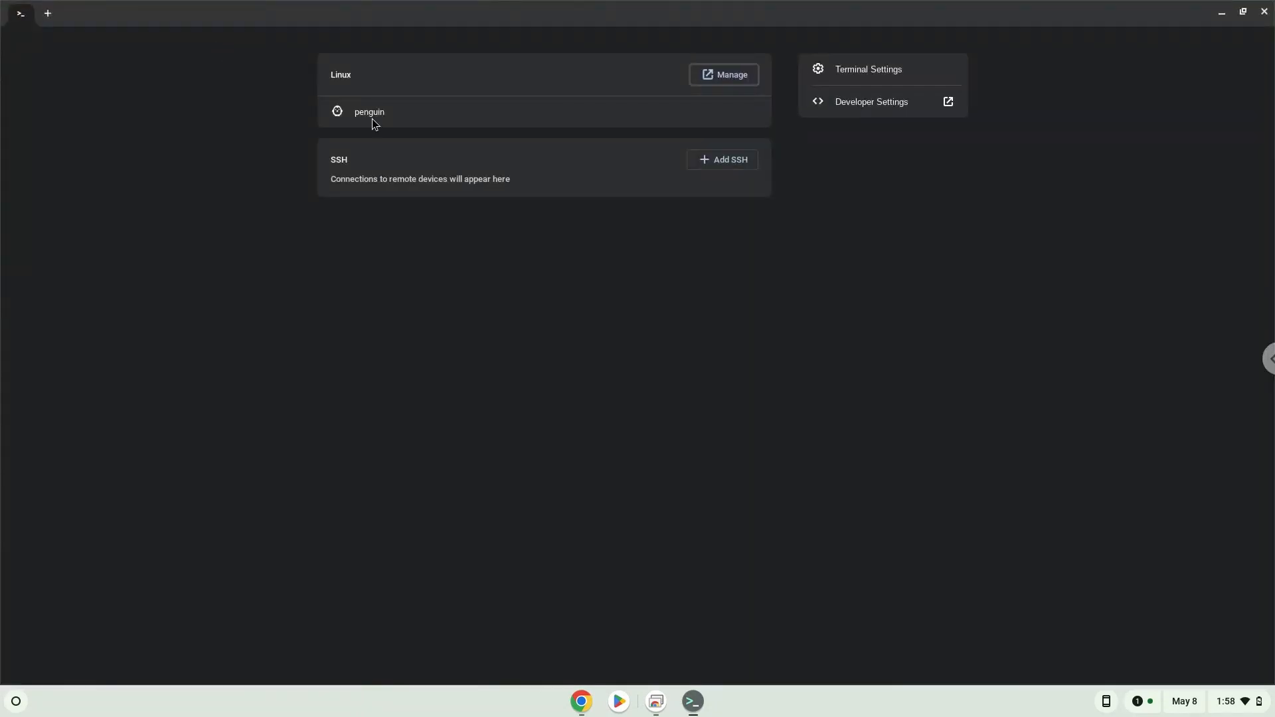
pyautogui.click(368, 112)
pyautogui.write('sudo apt update')
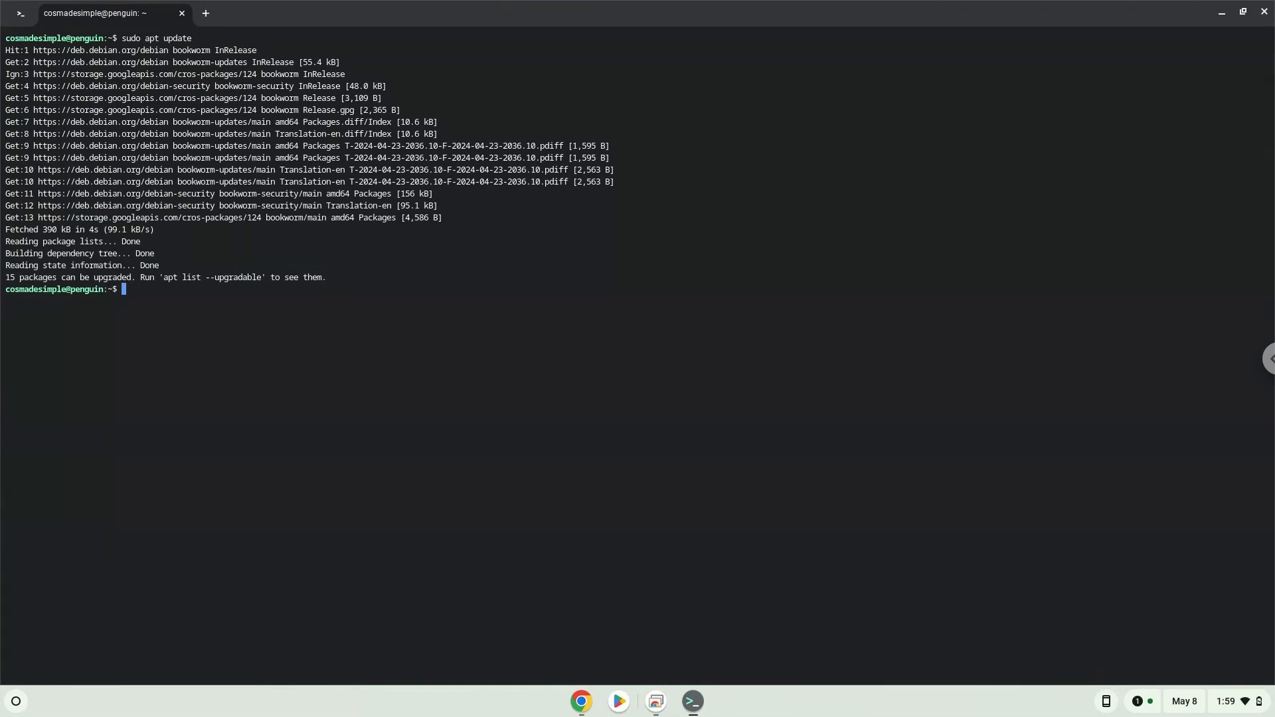
pyautogui.moveTo(580, 681)
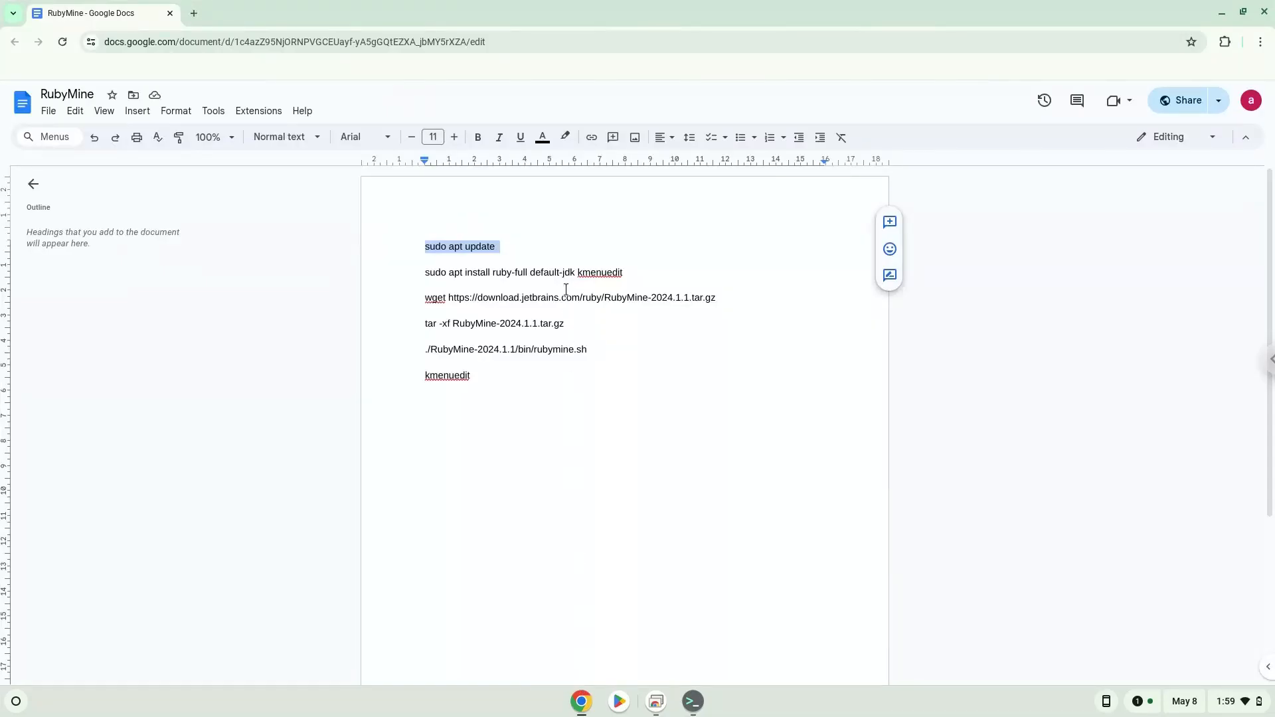
# Run sudo apt install ruby-full default-jdk kmenuedit in the terminal and confirm with Y.
pyautogui.rightClick(523, 272)
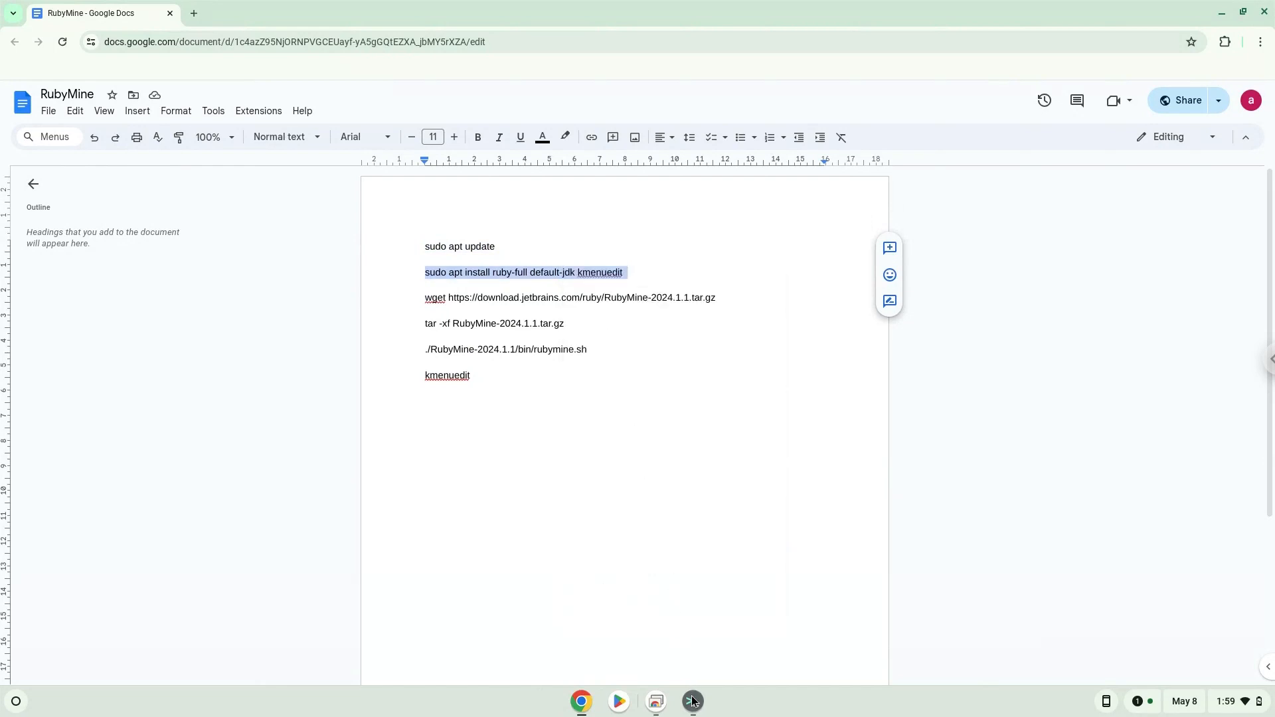
pyautogui.click(690, 701)
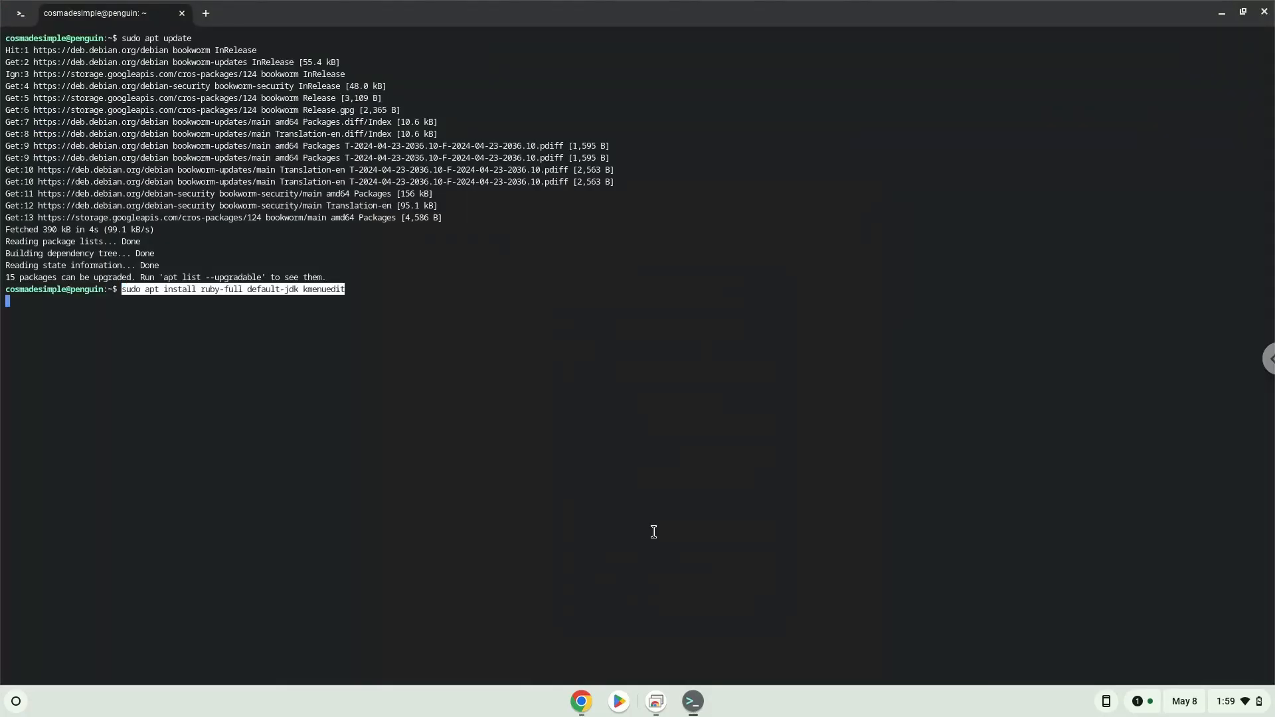
pyautogui.press('Return')
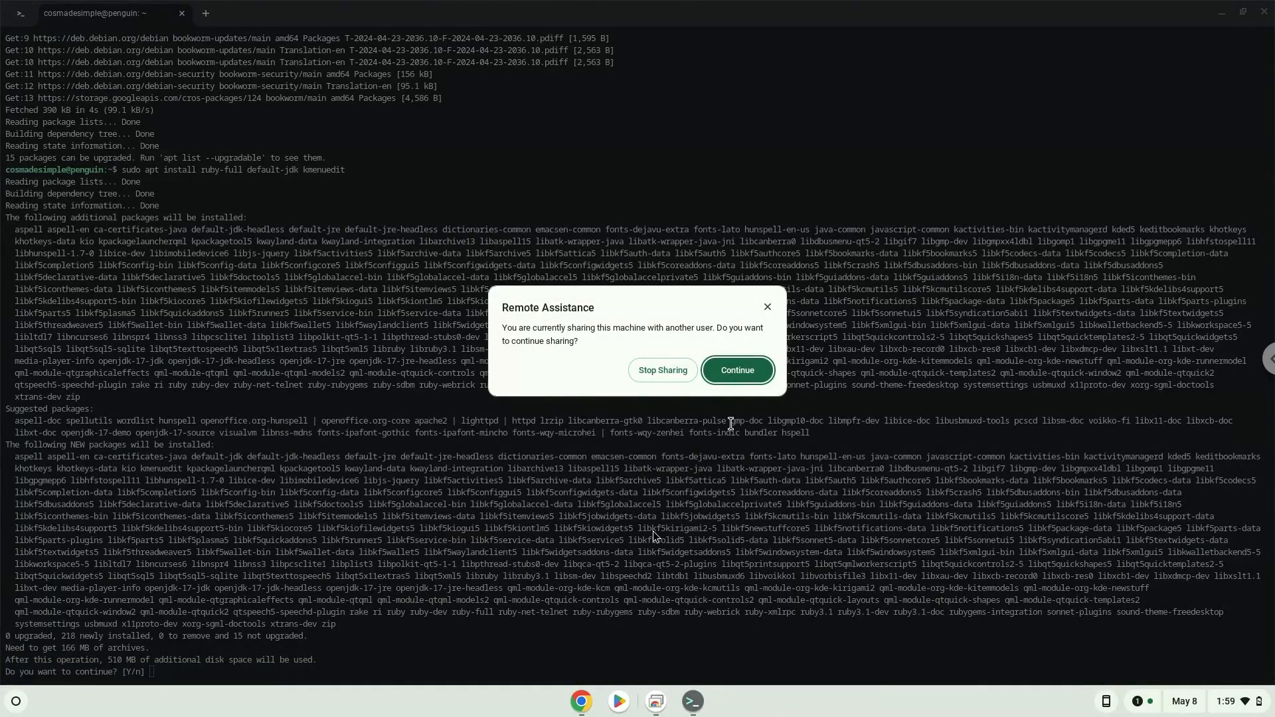
pyautogui.click(736, 370)
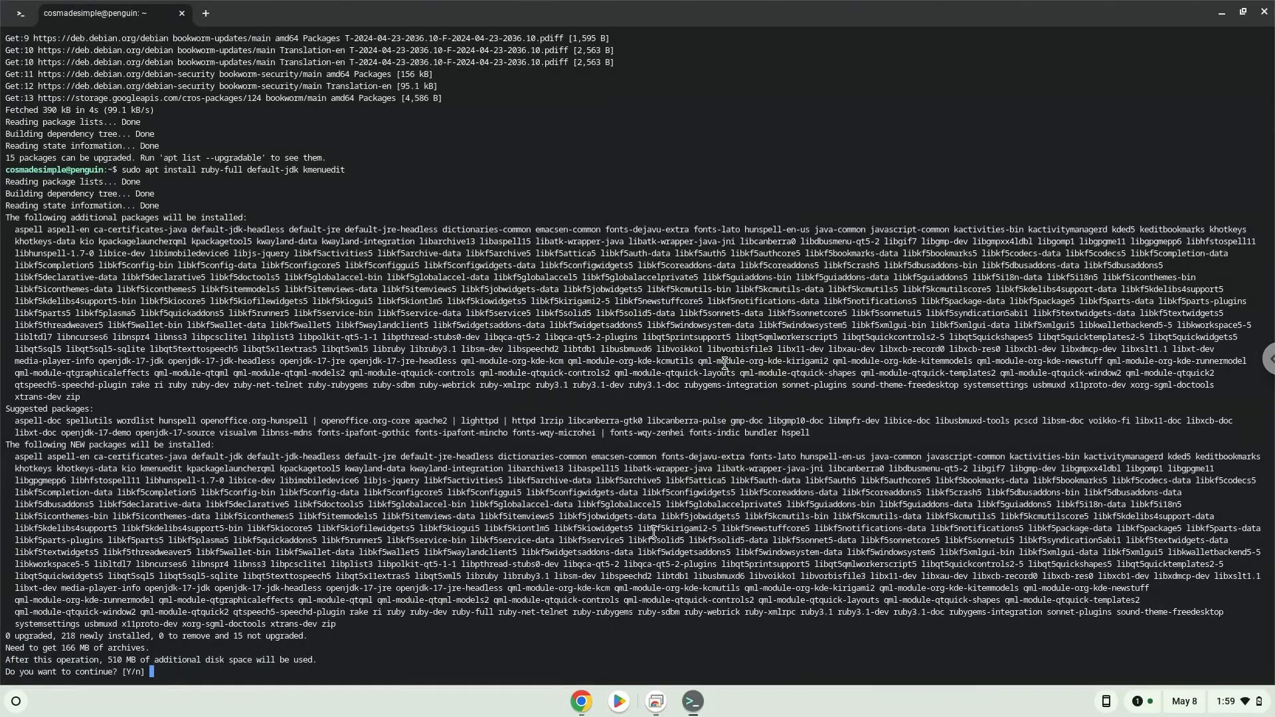
pyautogui.write('Y')
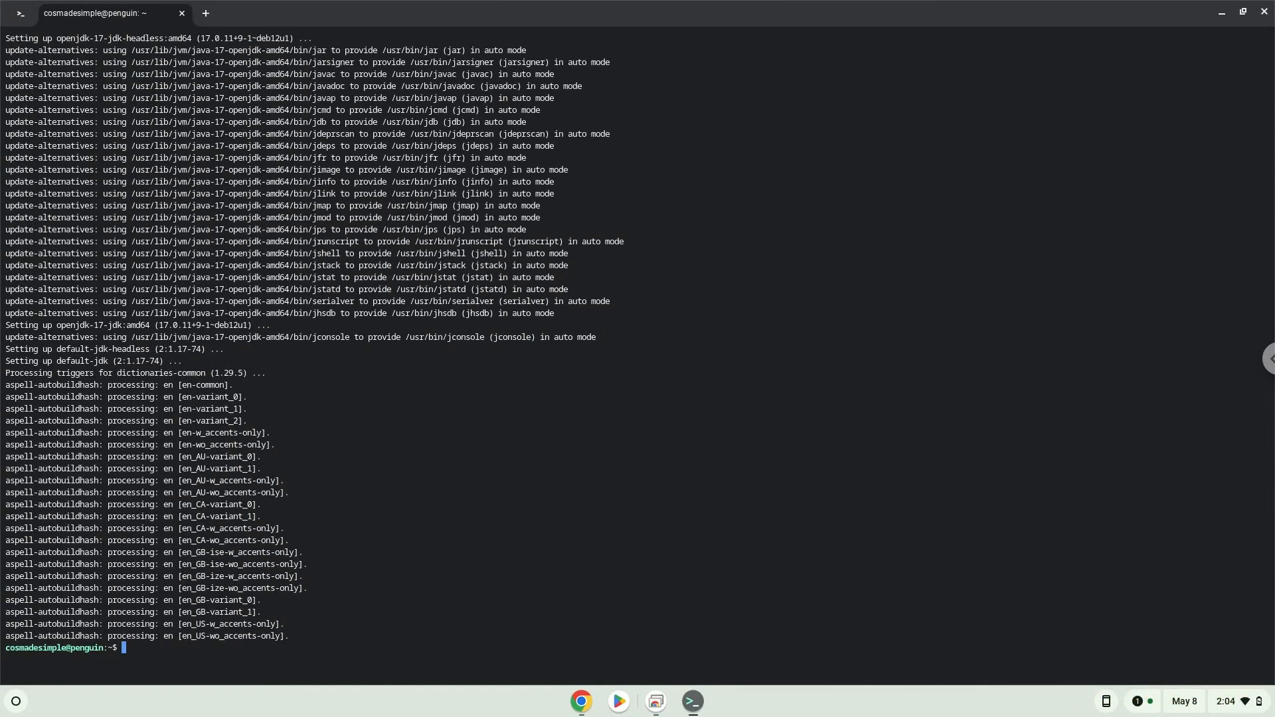
pyautogui.moveTo(582, 701)
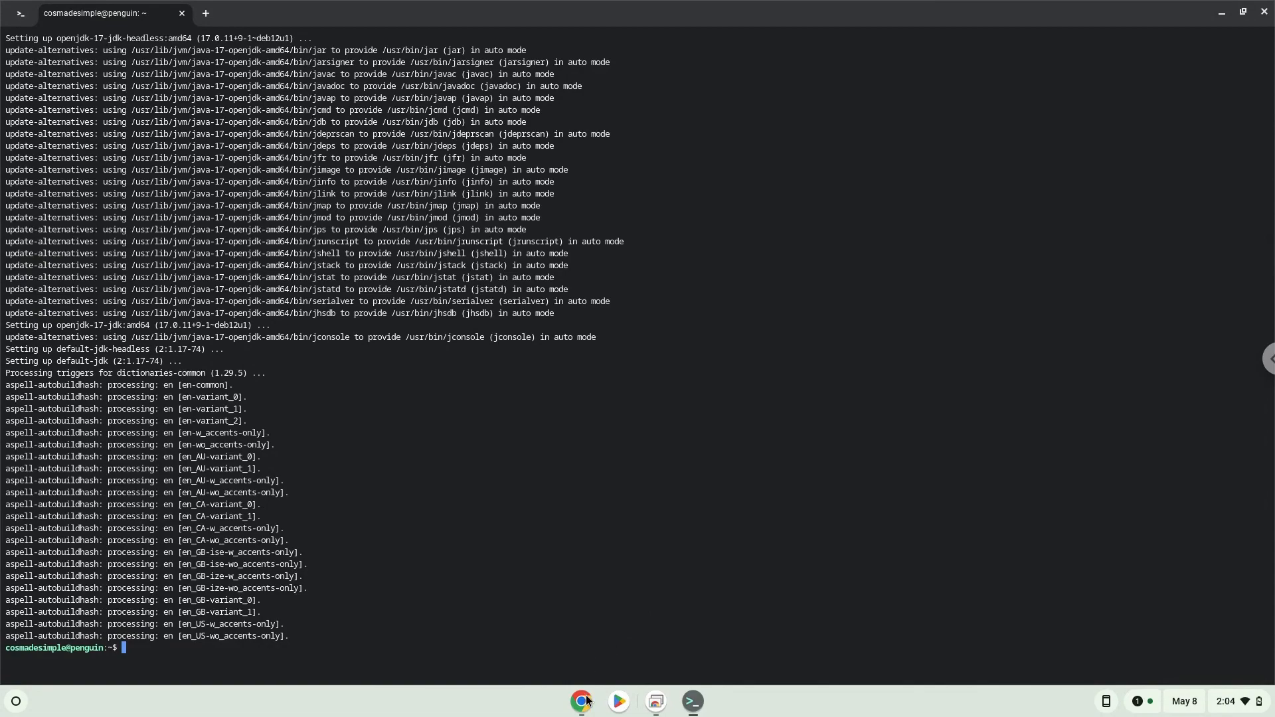
# Run the wget command from the notes to download RubyMine-2024.1.1.tar.gz.
pyautogui.click(581, 702)
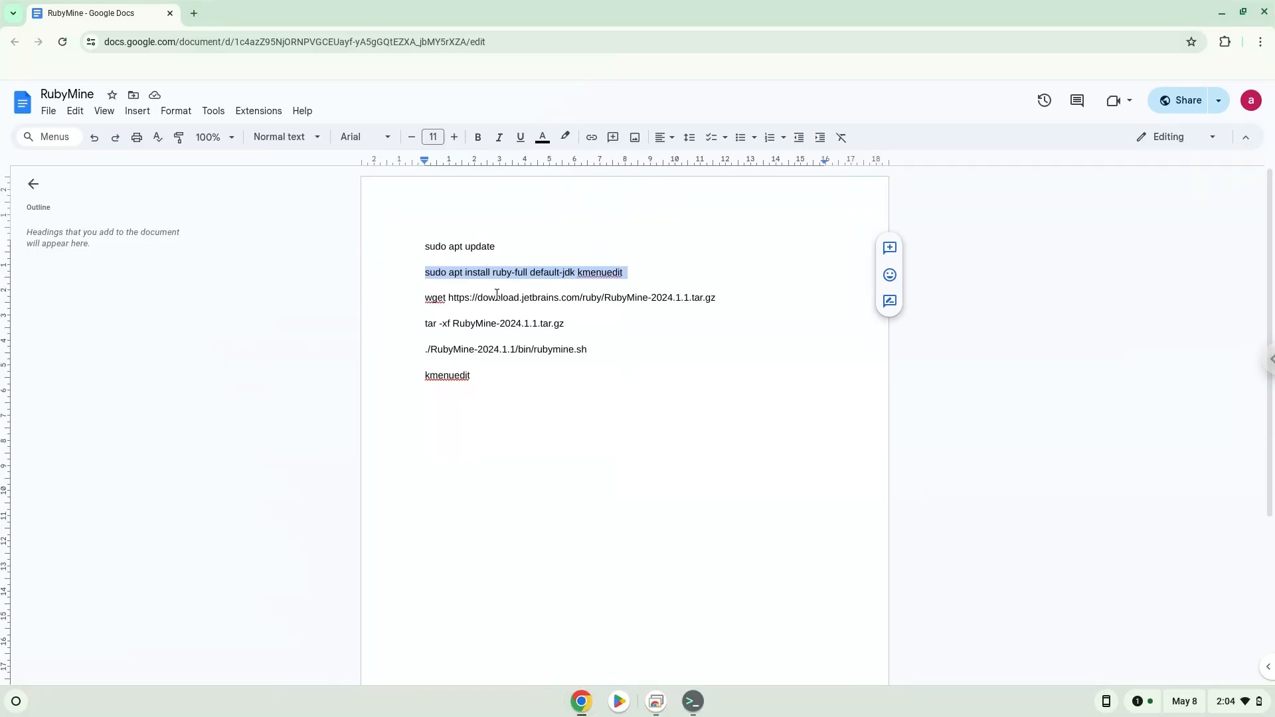
pyautogui.rightClick(497, 297)
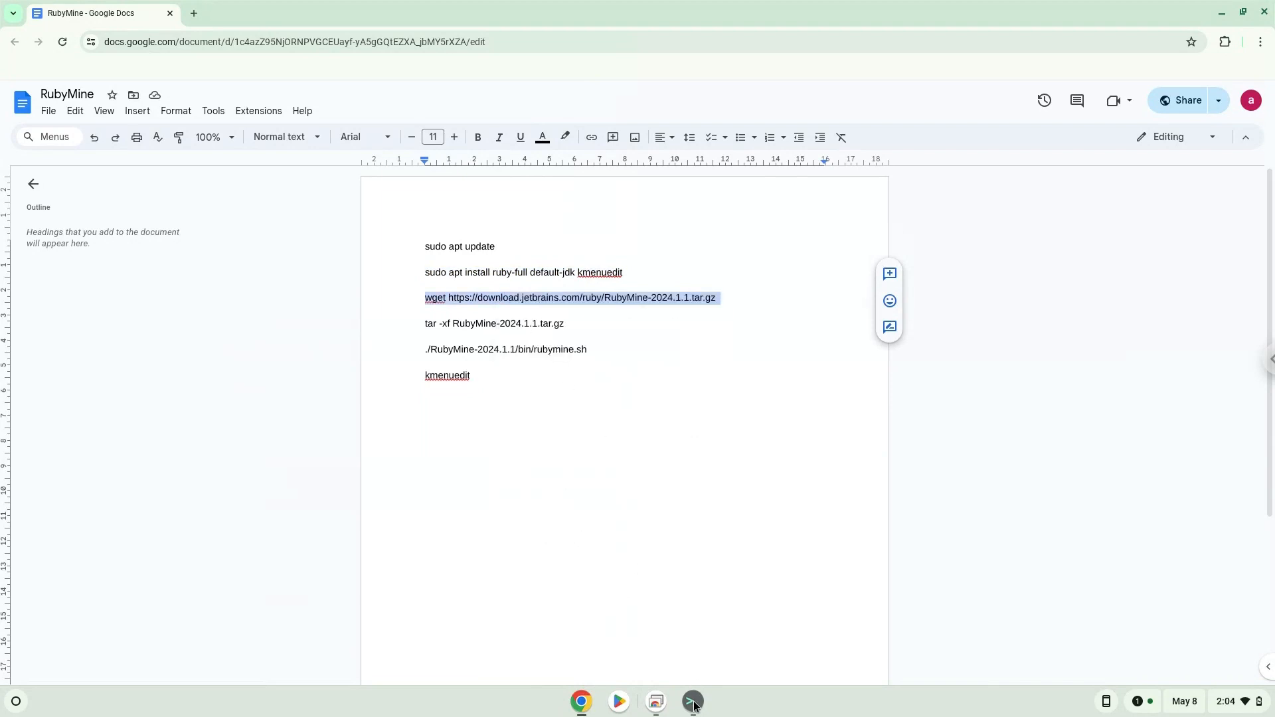
pyautogui.click(692, 701)
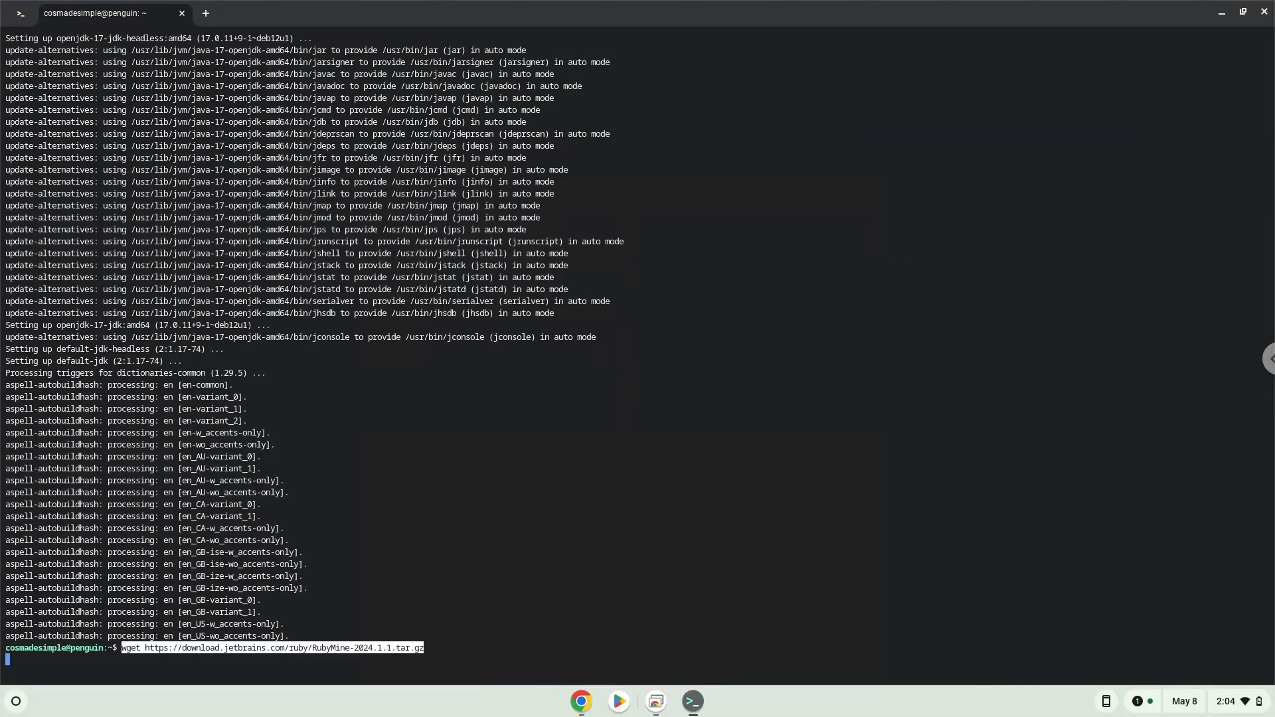
pyautogui.press('Return')
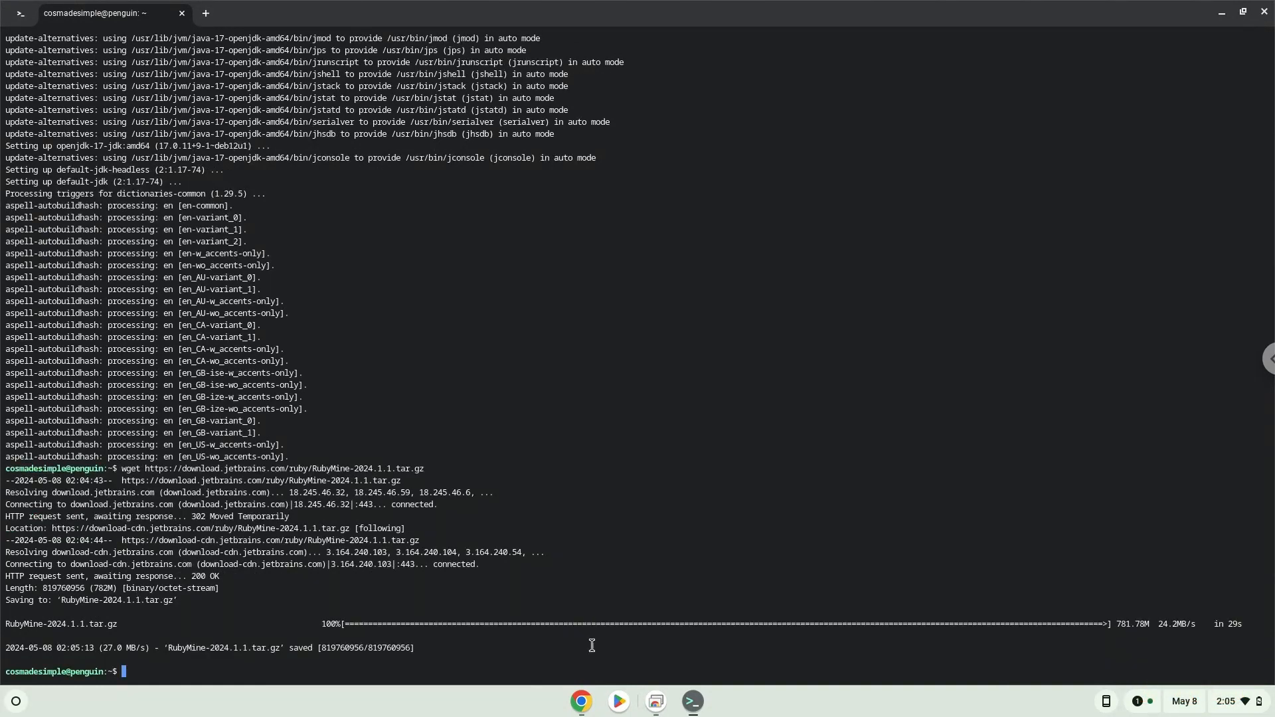
# Run the tar -xf command to extract RubyMine-2024.1.1.tar.gz, then return to the notes.
pyautogui.click(580, 701)
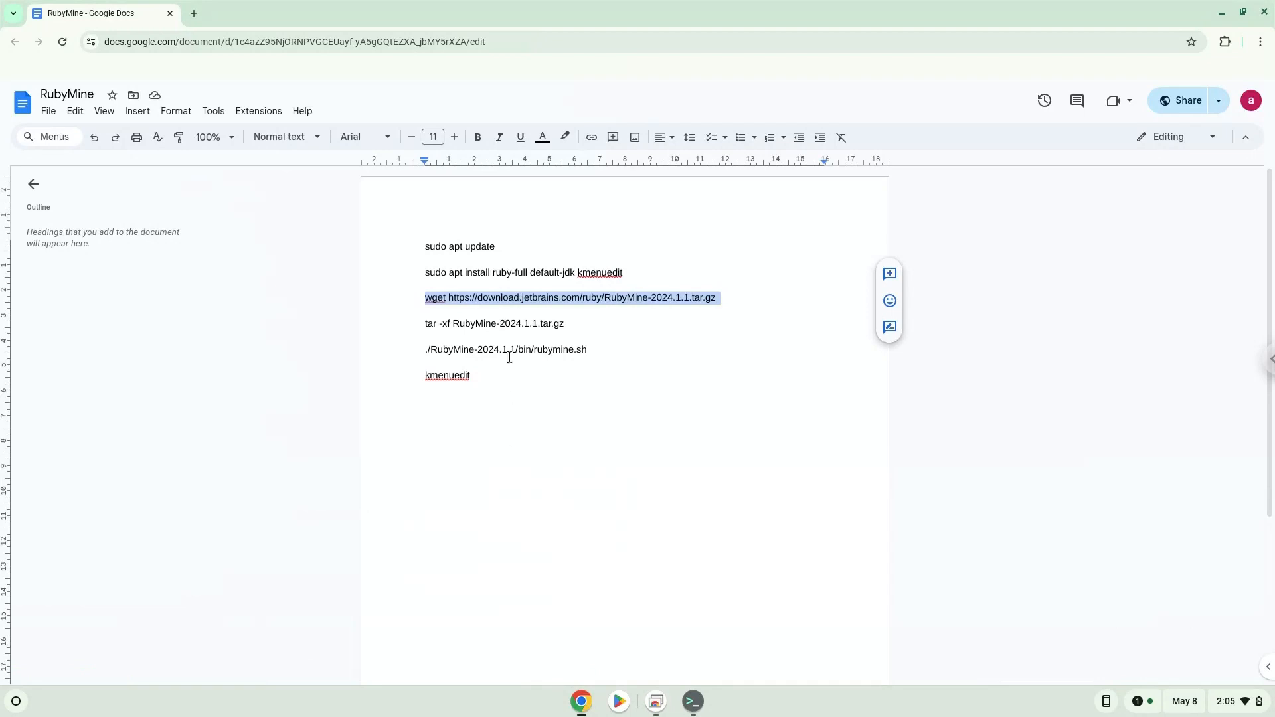
pyautogui.rightClick(493, 323)
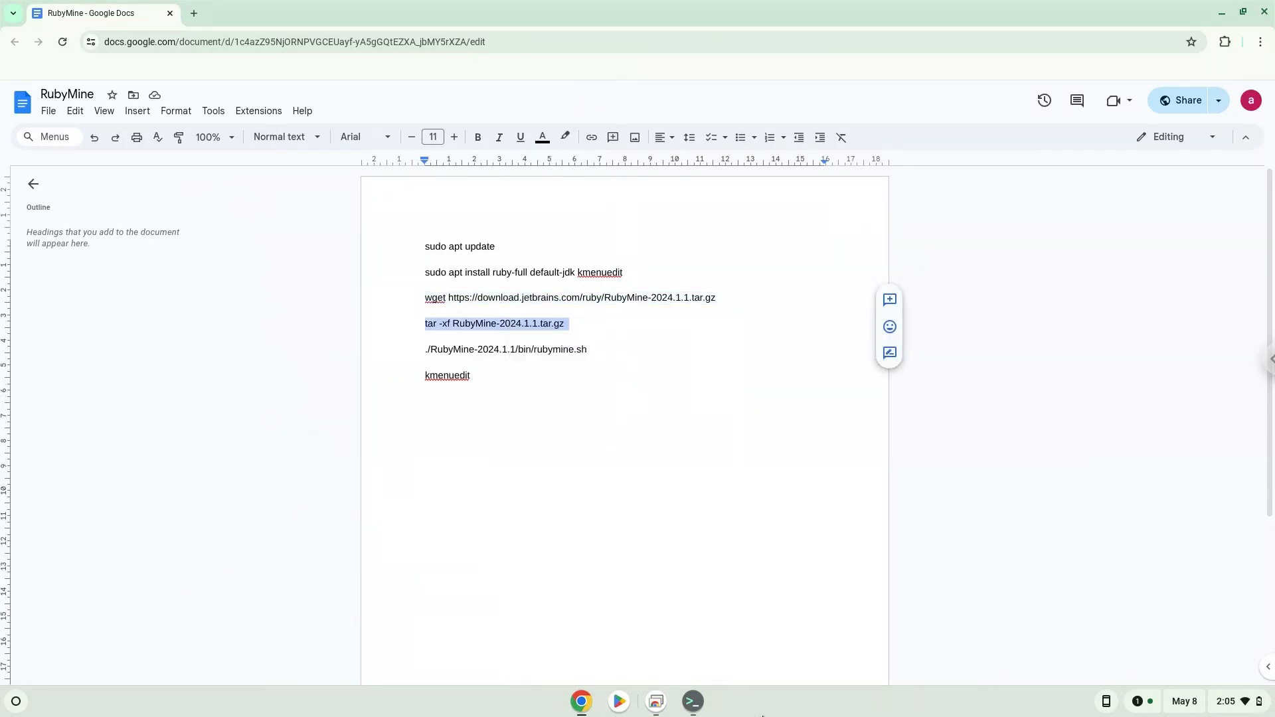
pyautogui.click(690, 701)
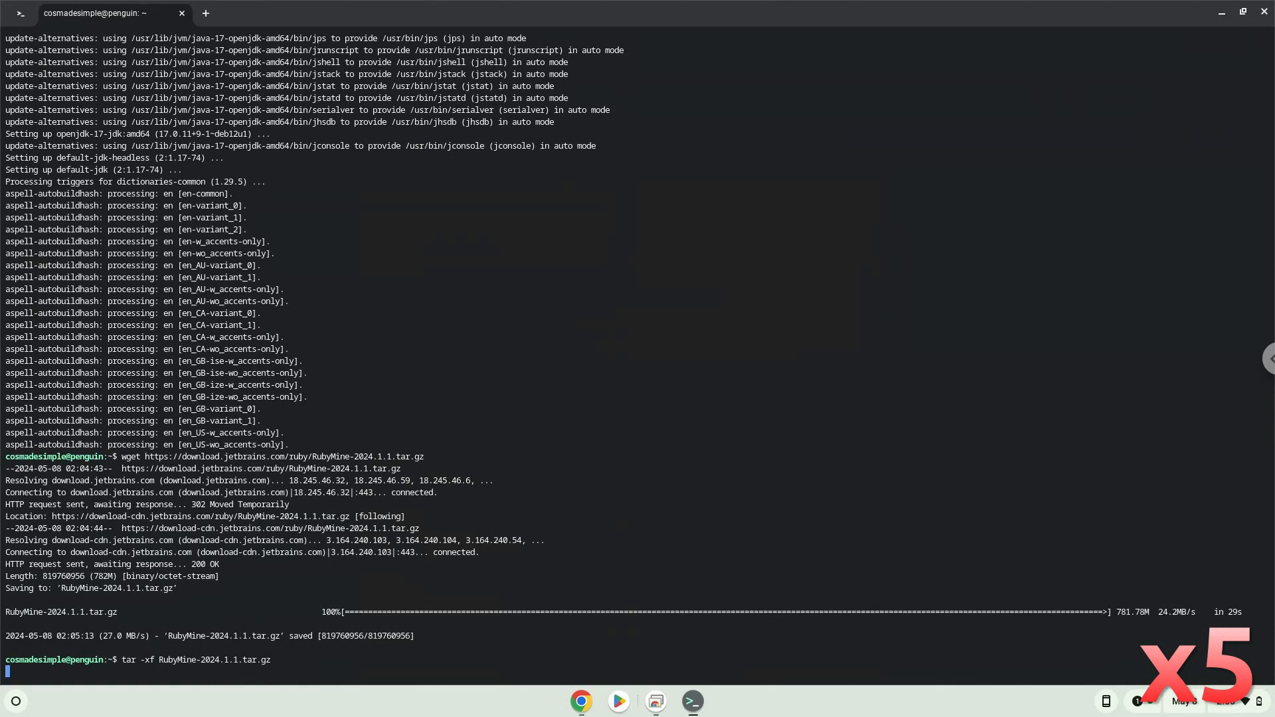
pyautogui.press('Return')
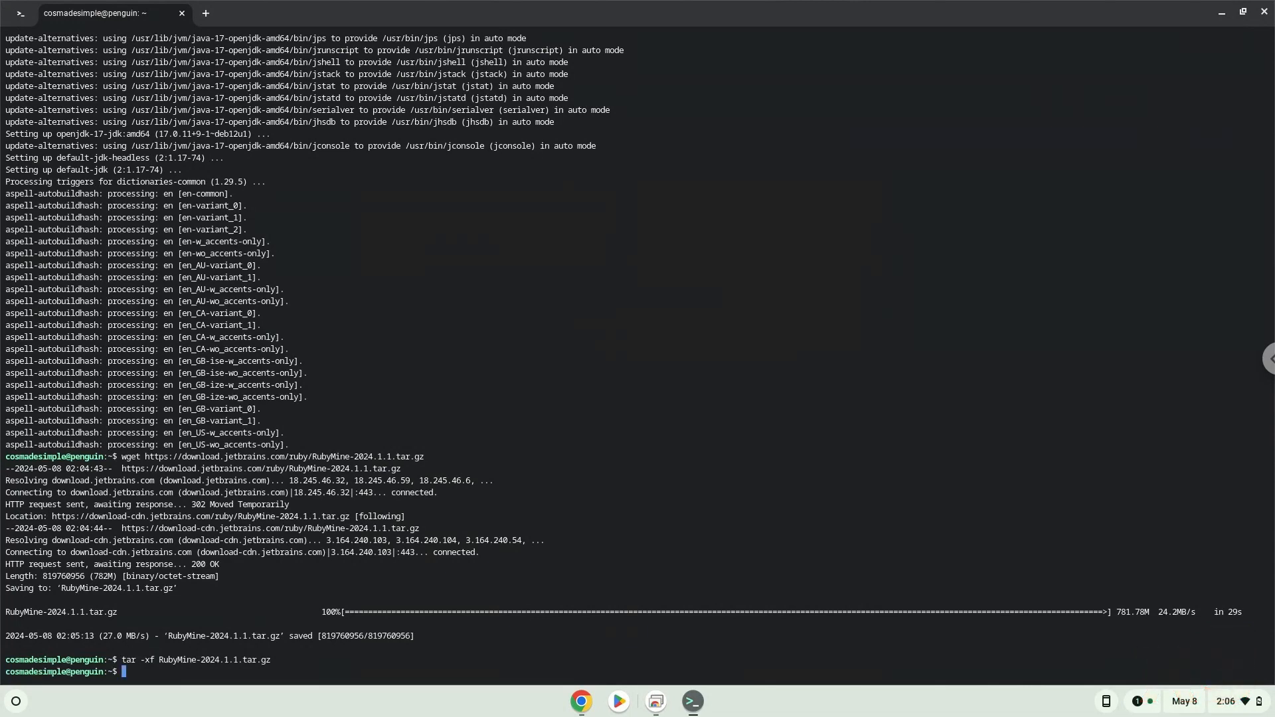
pyautogui.click(580, 701)
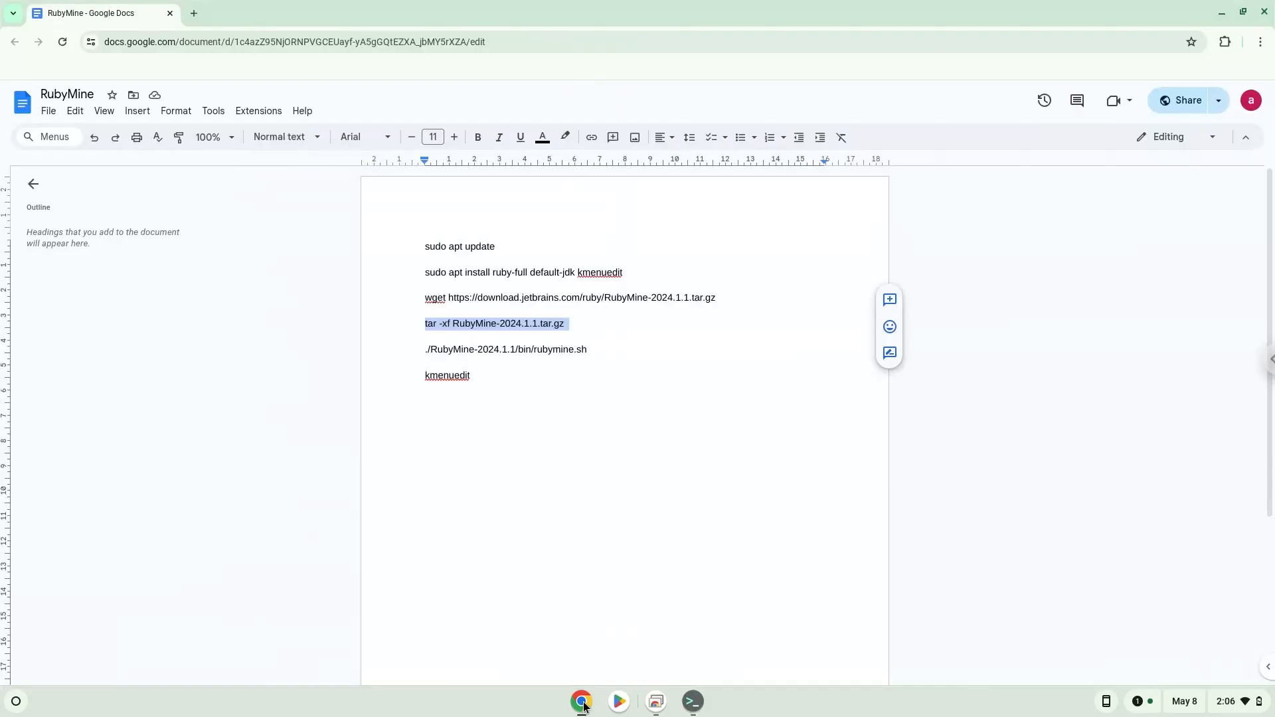
# Run ./RubyMine-2024.1.1/bin/rubymine.sh and dismiss the Internal error dialog with OK.
pyautogui.click(513, 349)
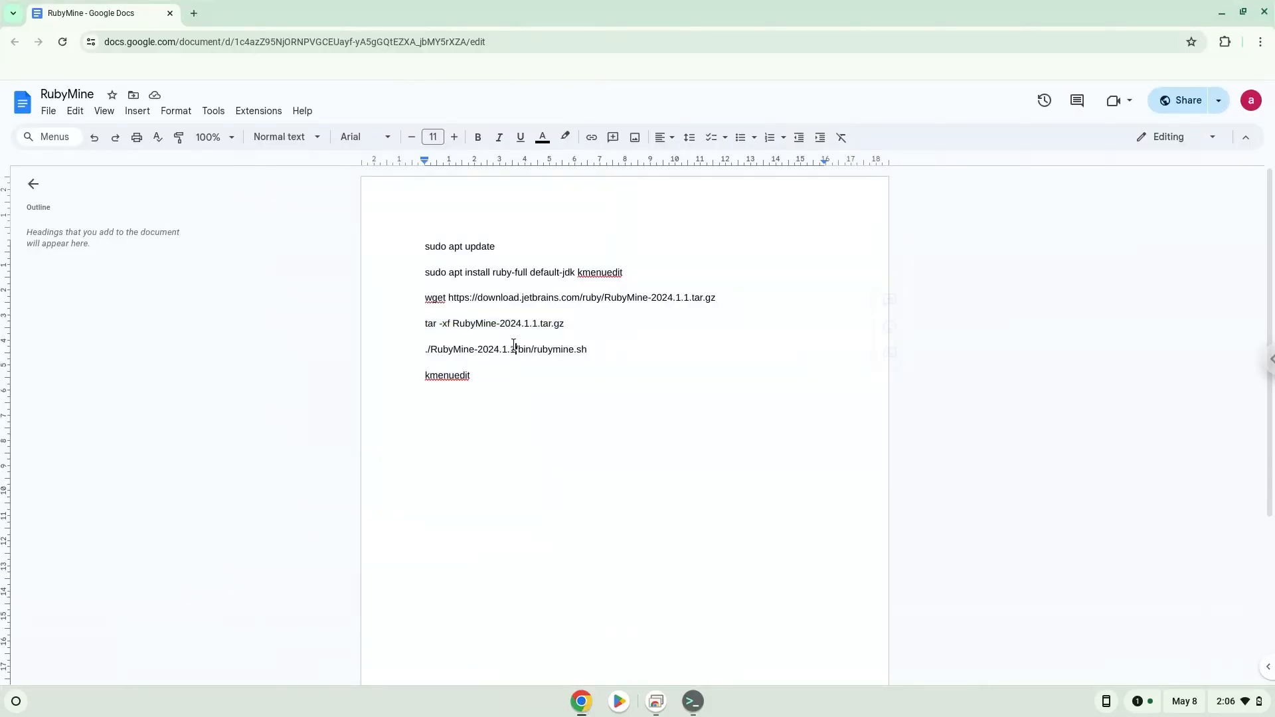
pyautogui.rightClick(512, 348)
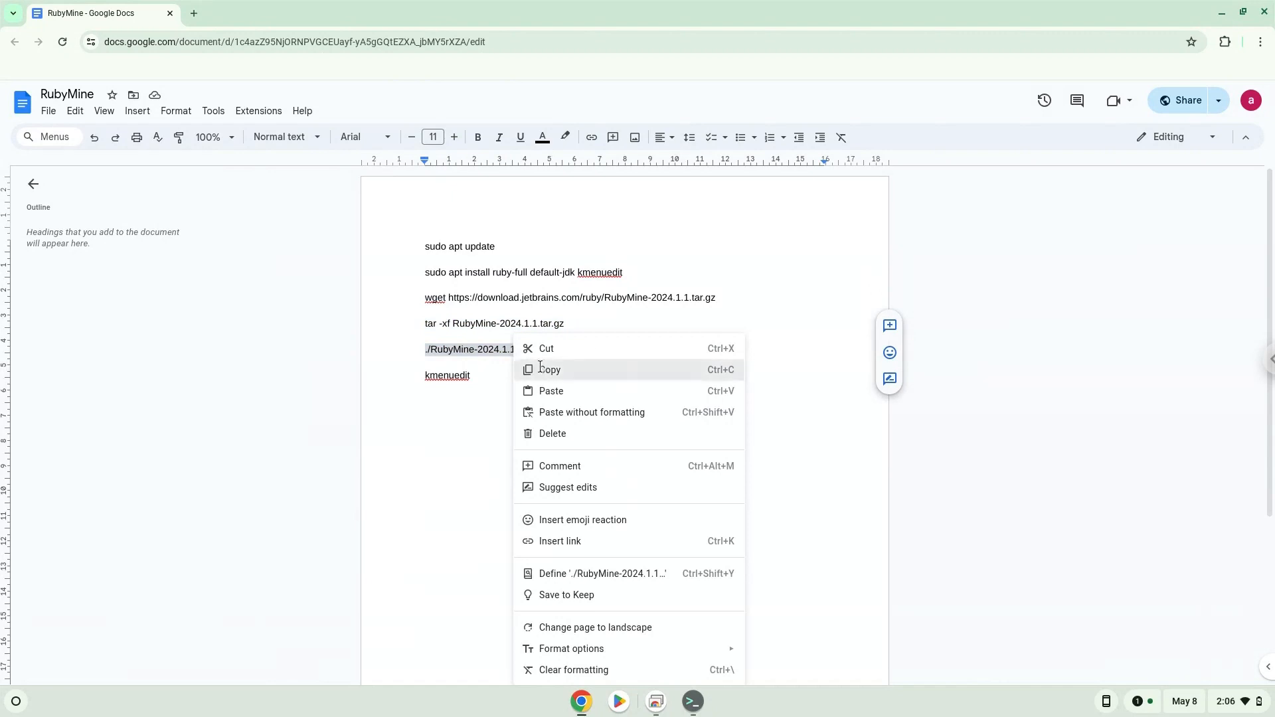
pyautogui.click(690, 701)
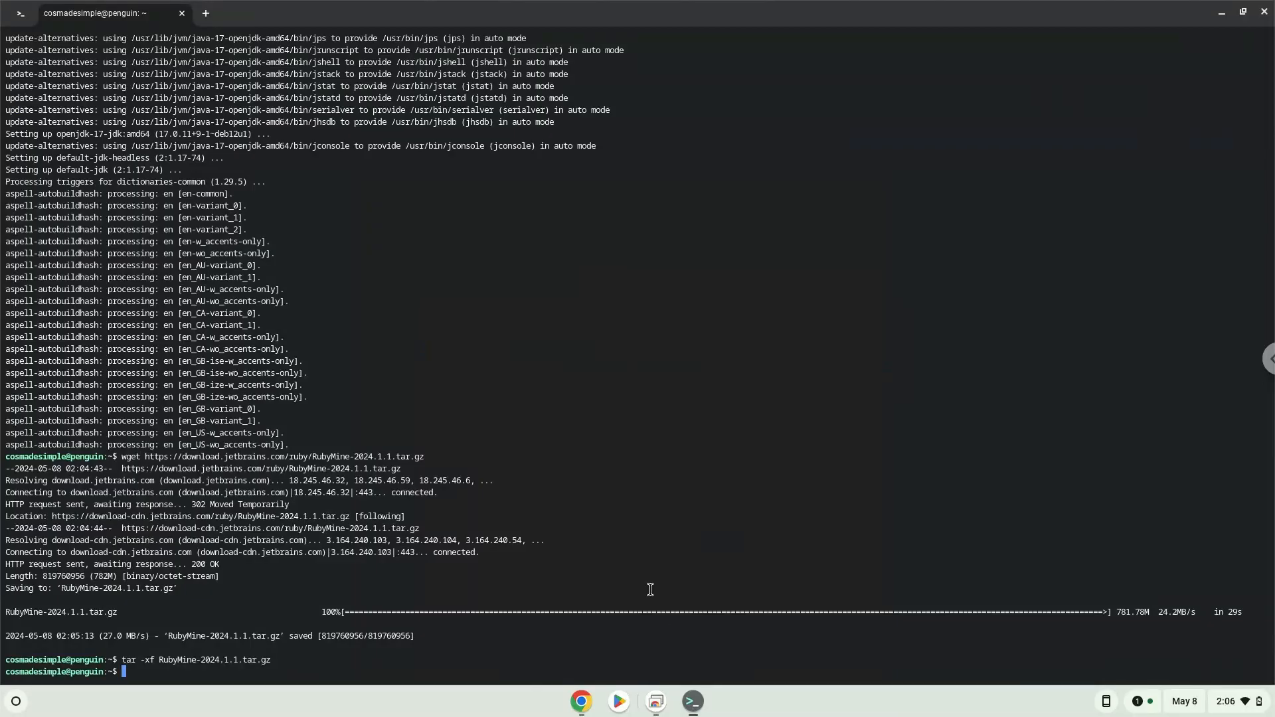
pyautogui.press('Return')
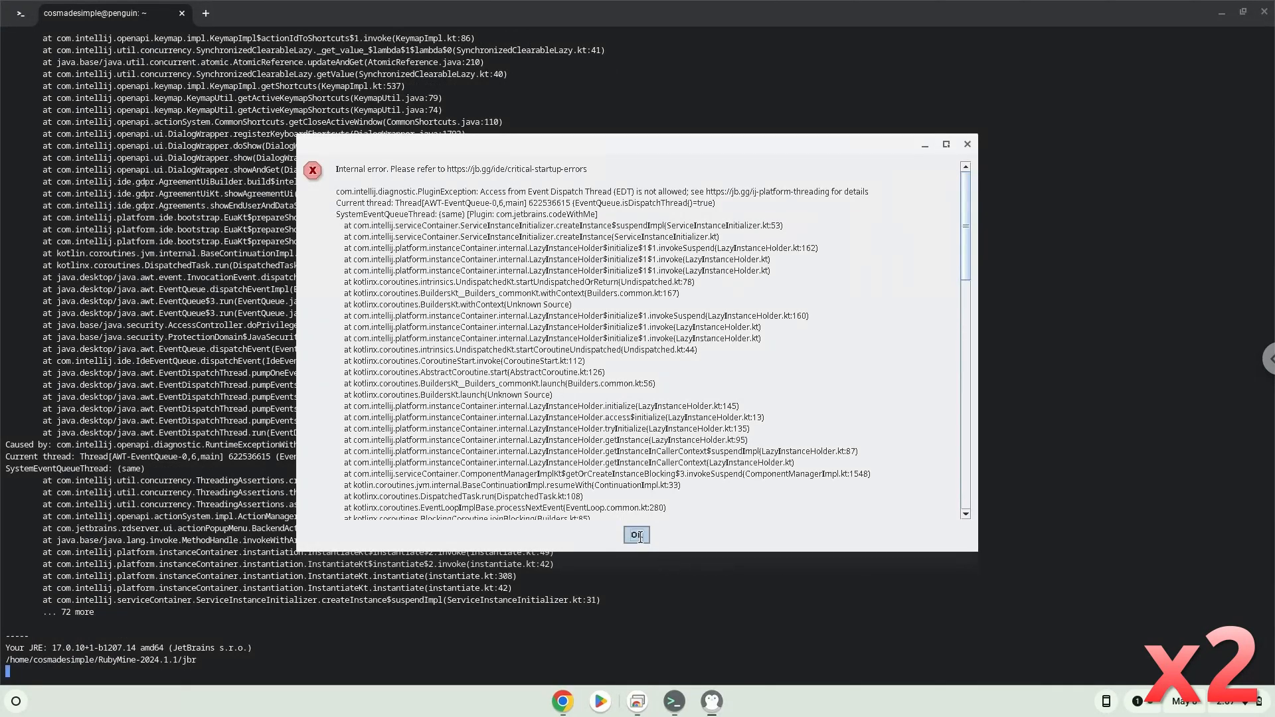
pyautogui.click(635, 535)
pyautogui.write('./RubyMine-2024.1.1/bin/rubymine.sh')
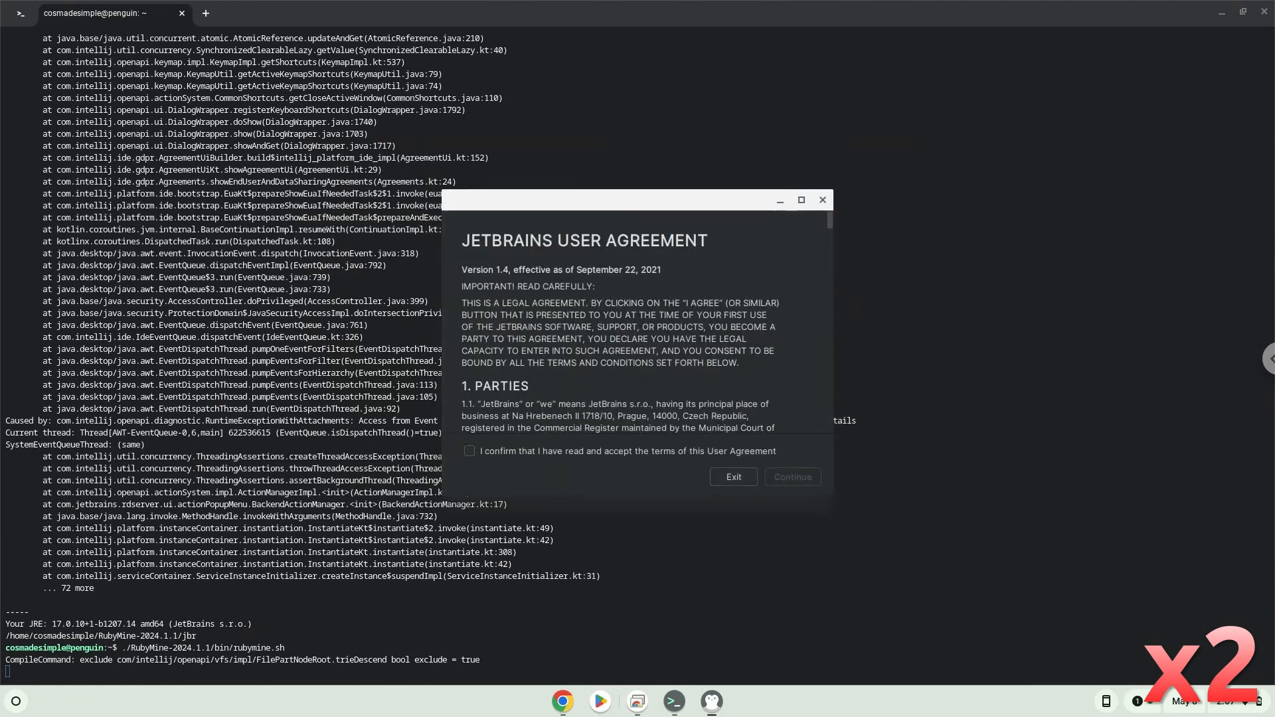
# Tick the read-and-accept checkbox in the JetBrains User Agreement and continue startup.
pyautogui.click(469, 450)
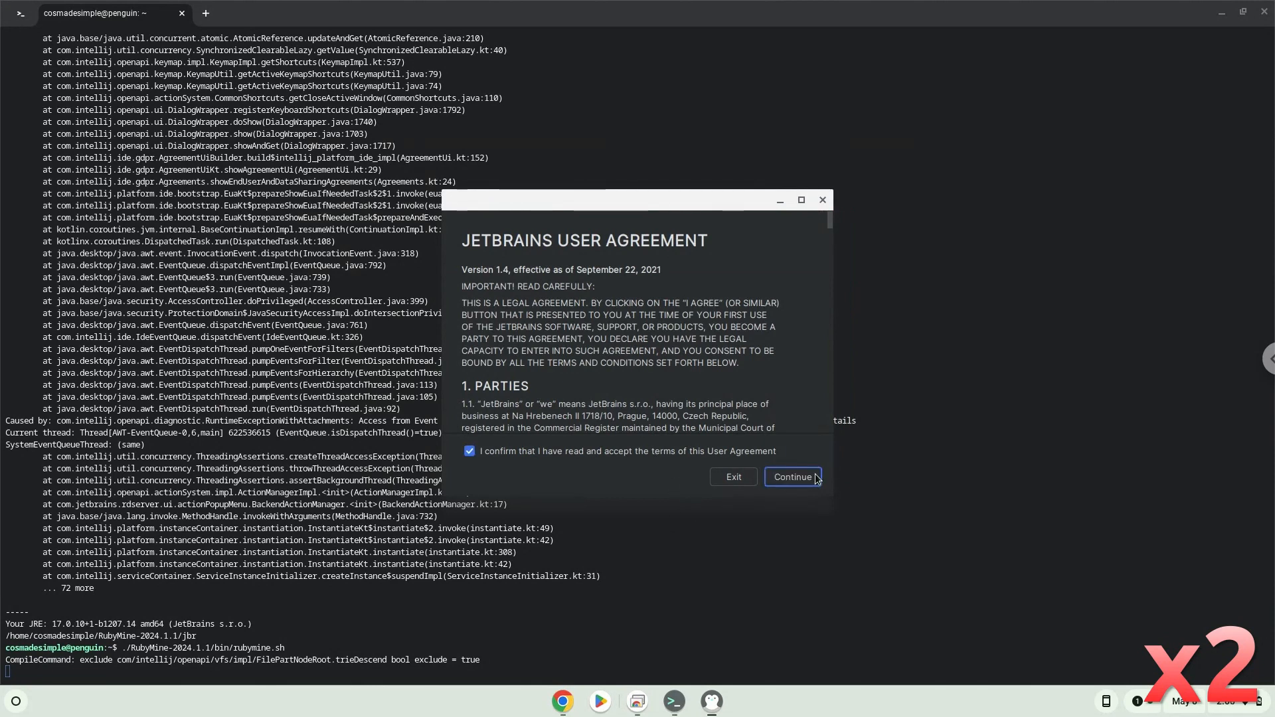
pyautogui.click(793, 477)
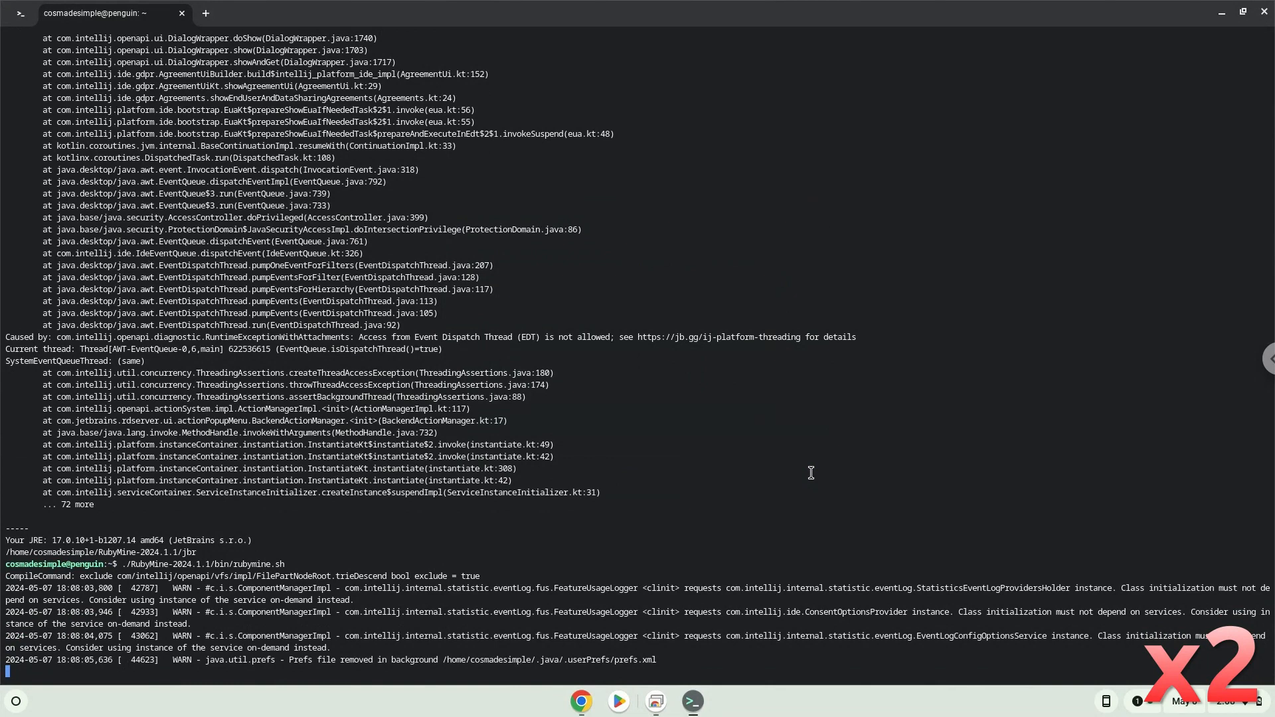
pyautogui.scroll(-3)
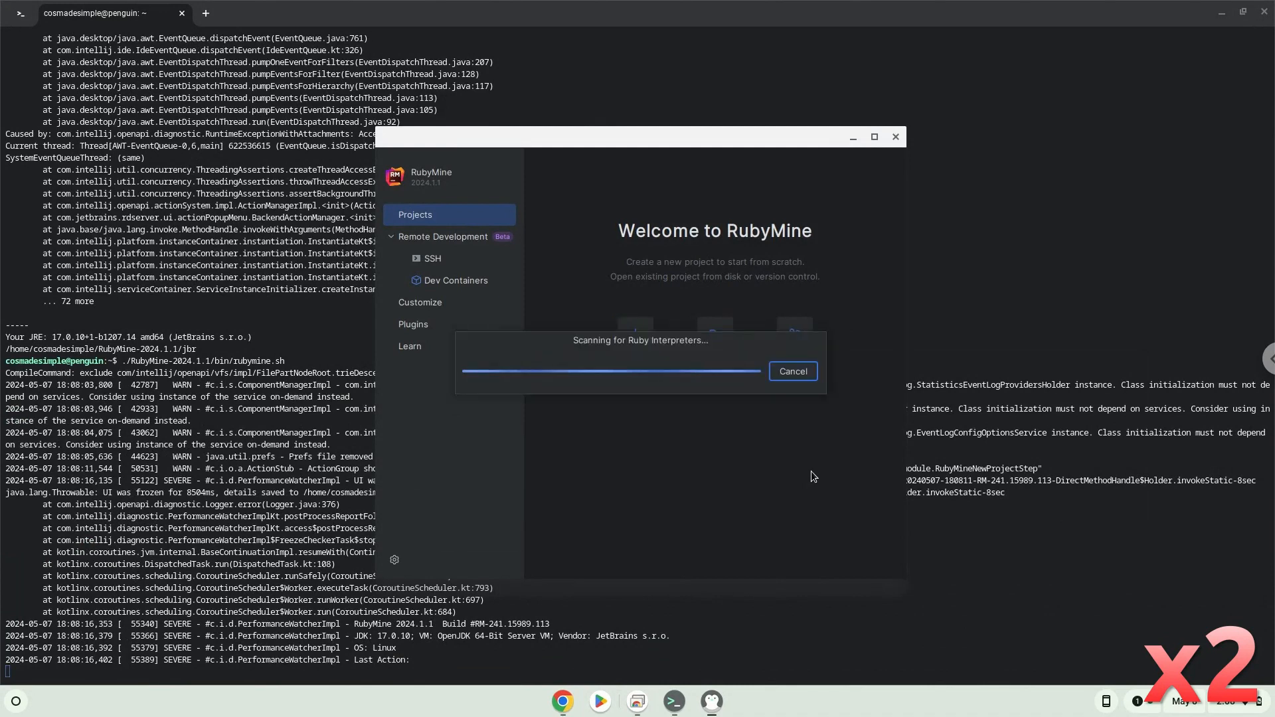
# Quit RubyMine from the licence screen without activation and close its licence and Welcome windows.
pyautogui.click(791, 371)
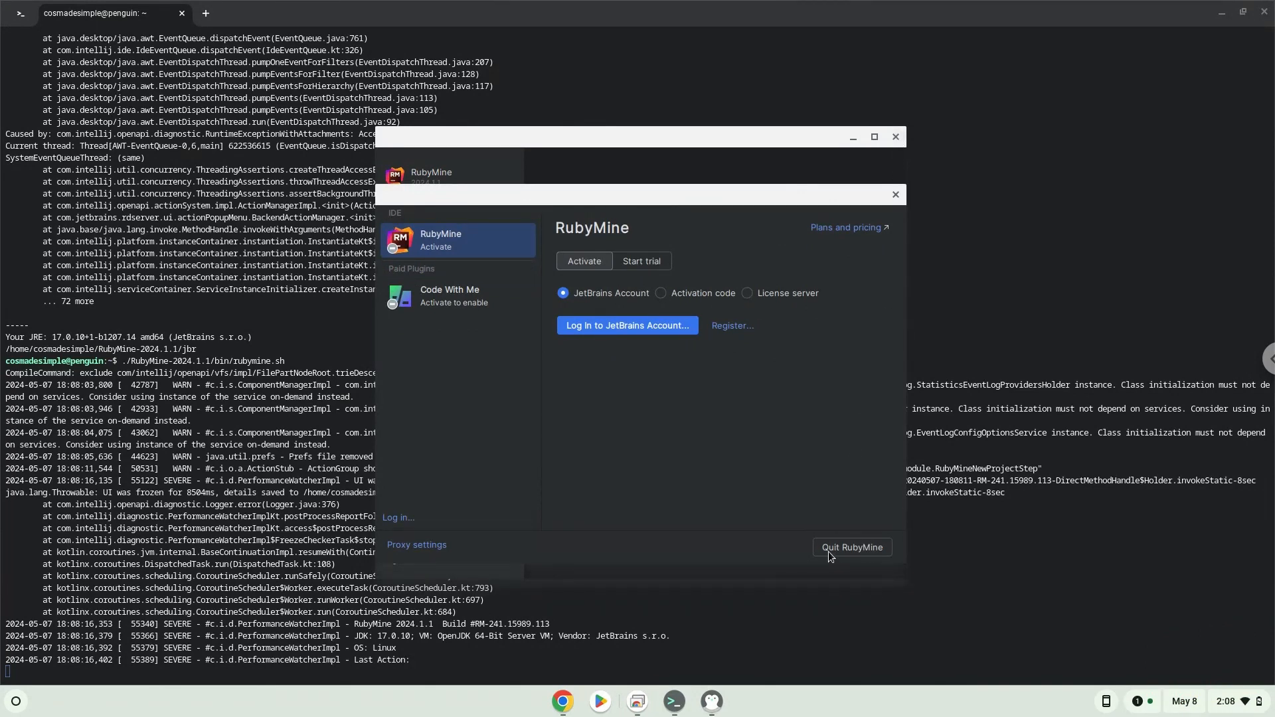
pyautogui.click(851, 546)
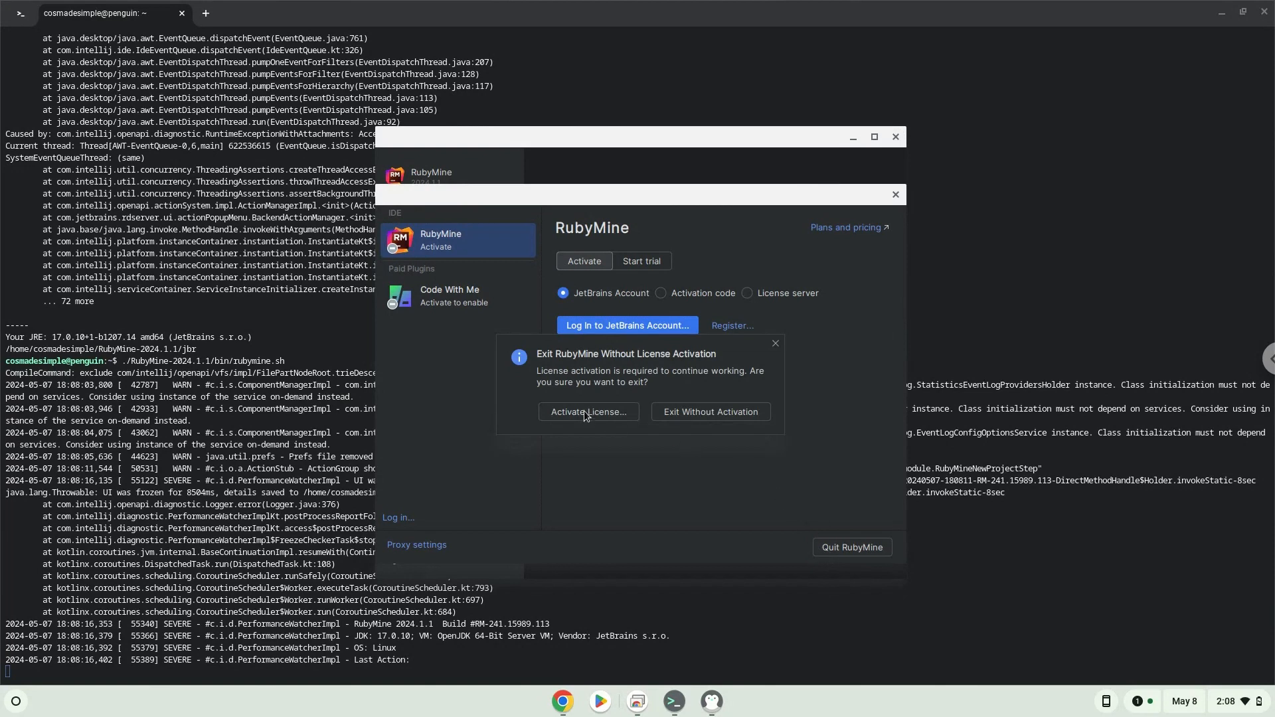
pyautogui.click(588, 411)
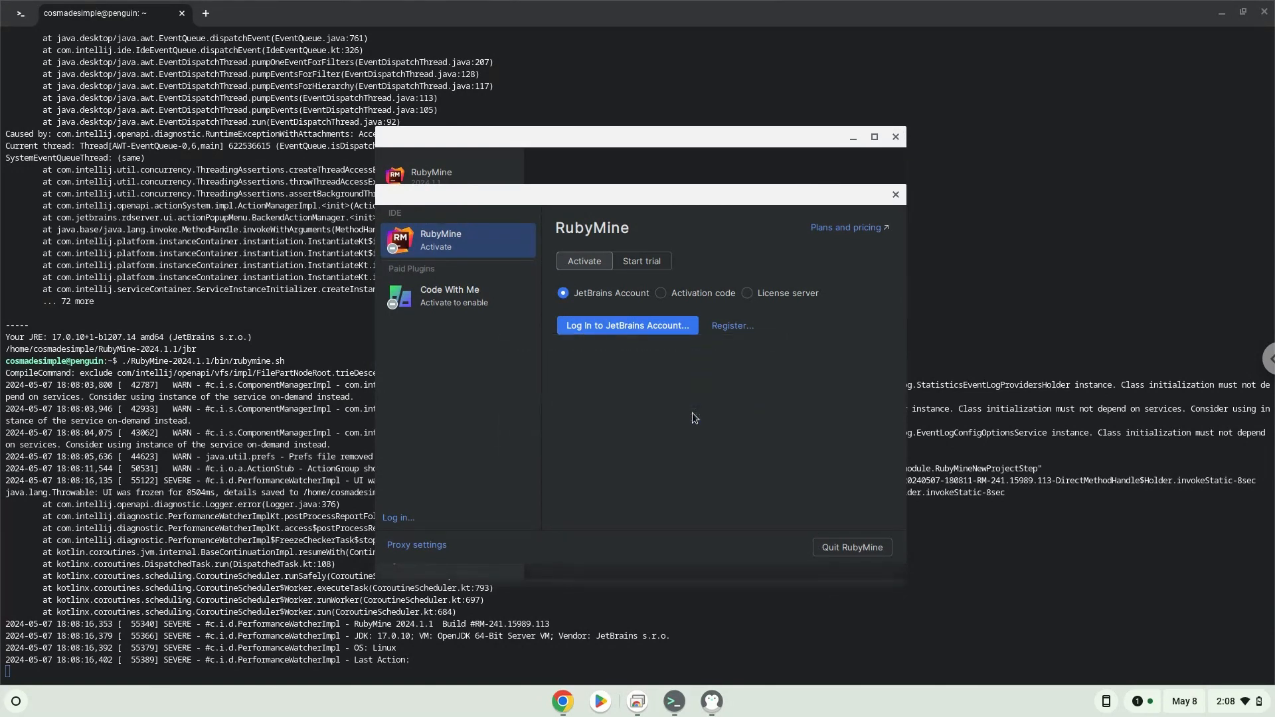
pyautogui.click(895, 195)
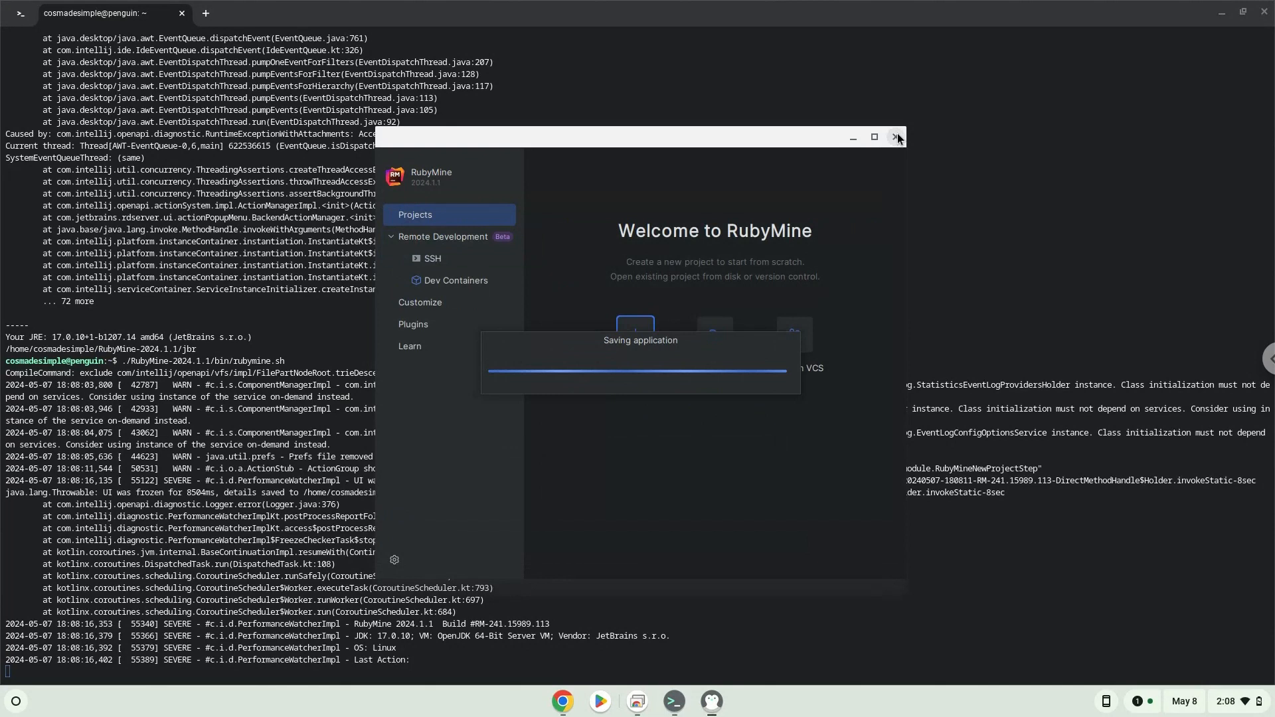
pyautogui.moveTo(897, 138)
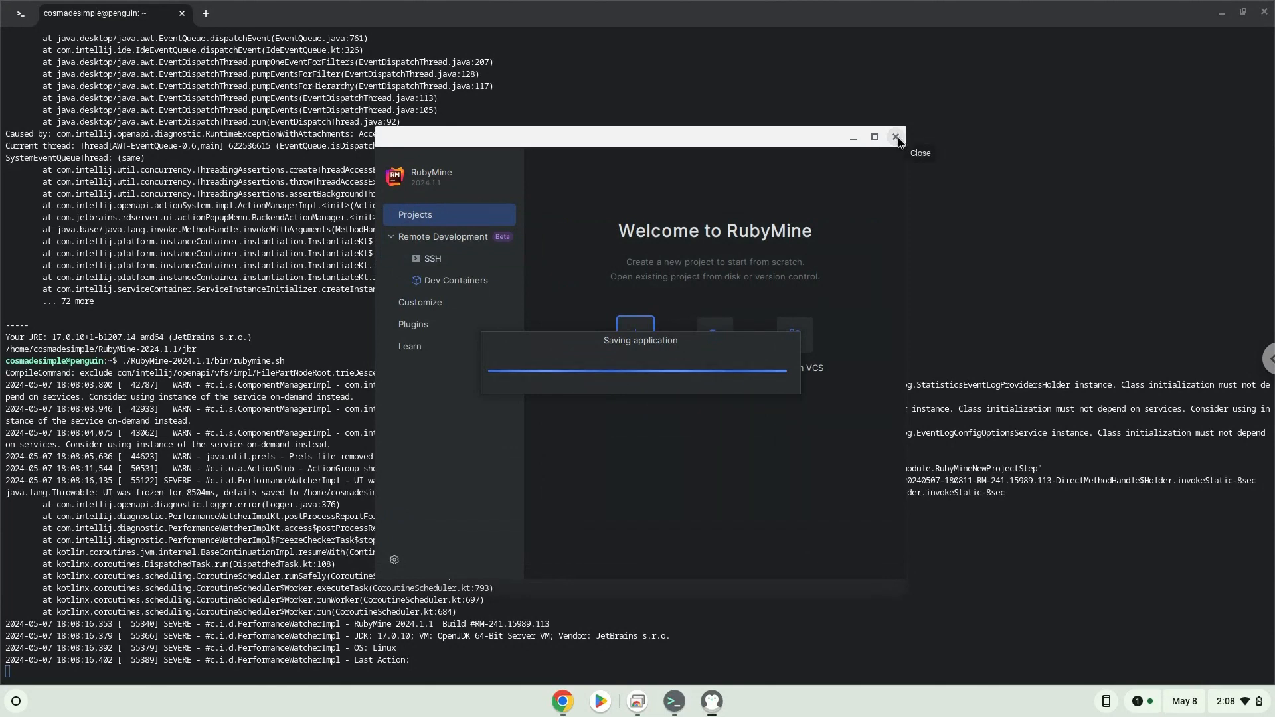
pyautogui.click(897, 136)
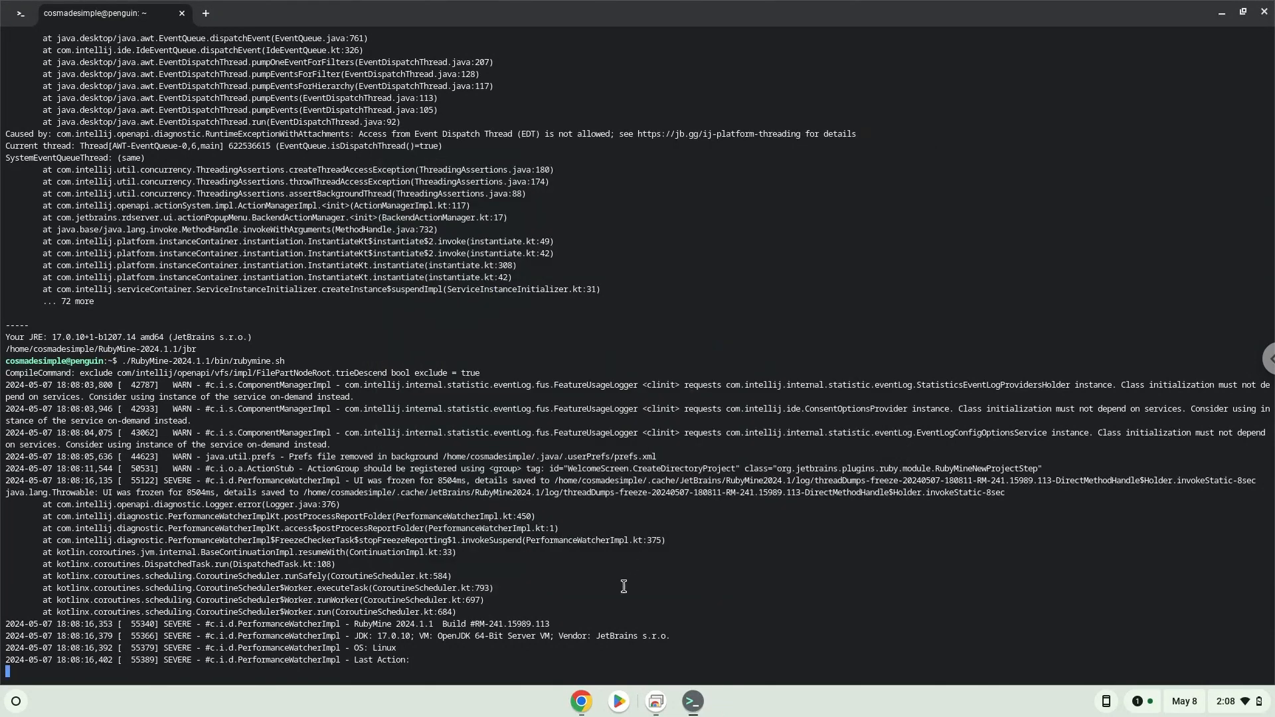
pyautogui.moveTo(580, 699)
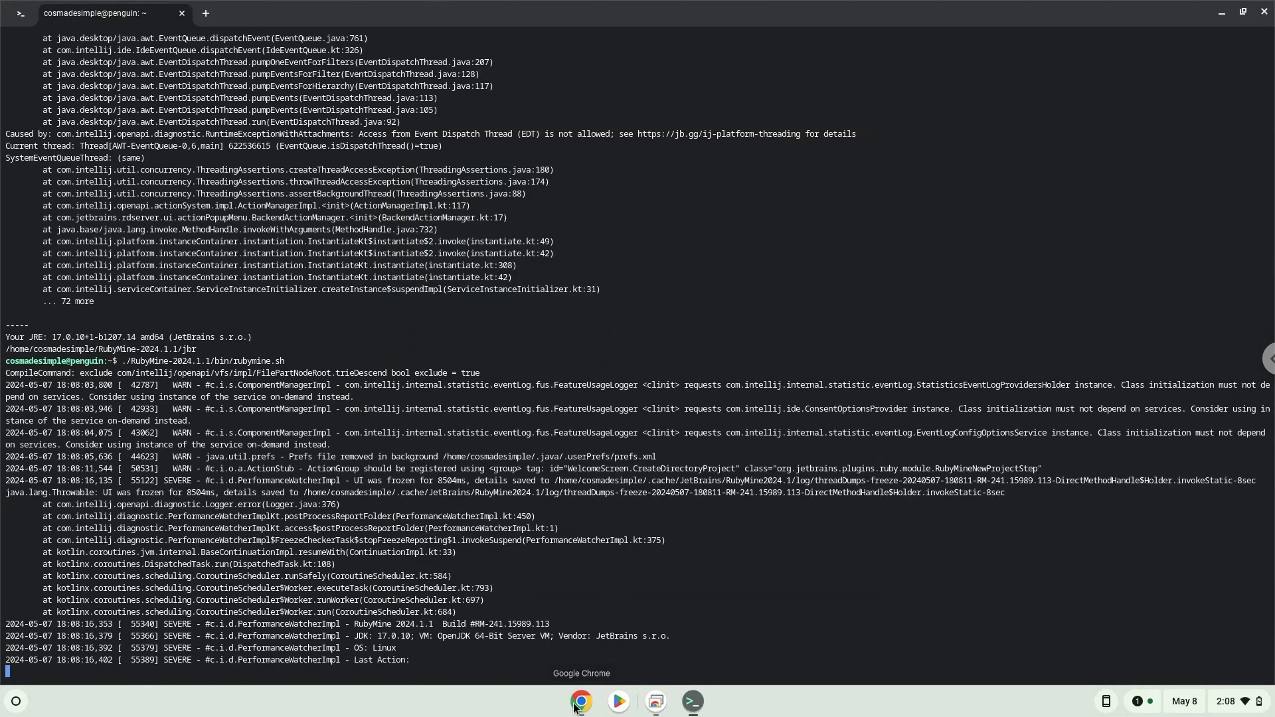
# Copy the kmenuedit line from the Google Docs notes and return to the Linux terminal.
pyautogui.click(580, 701)
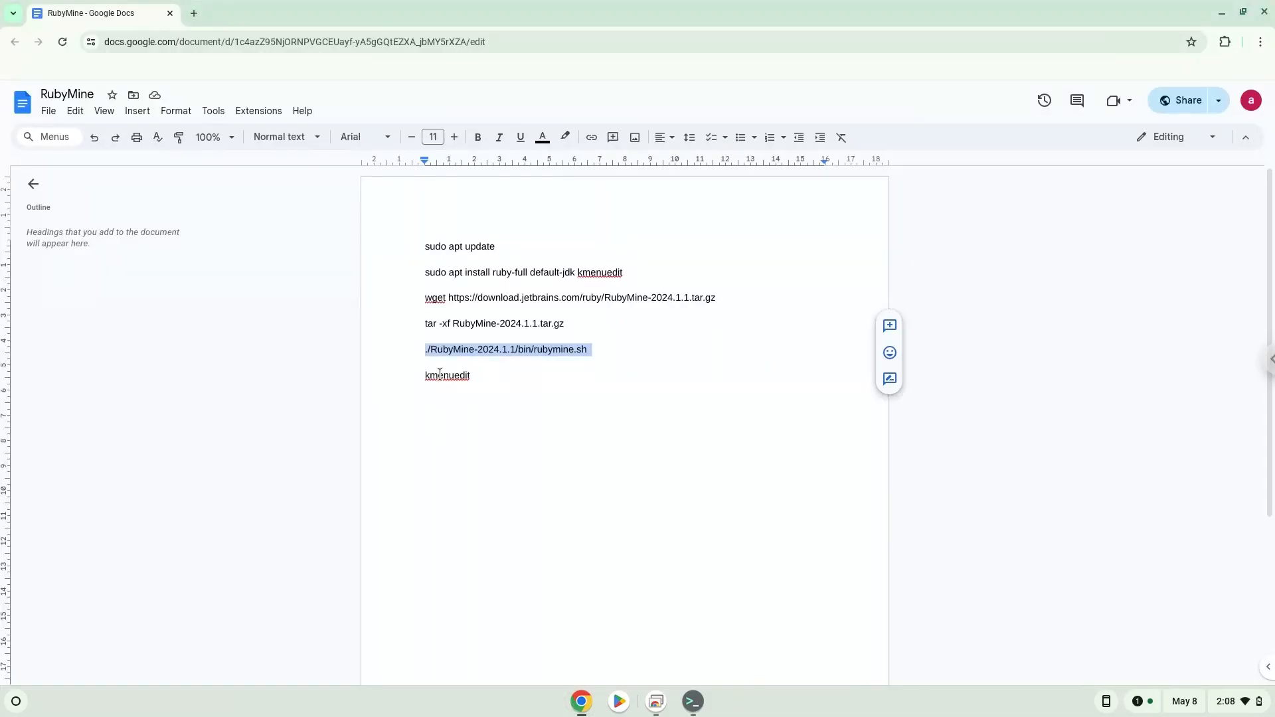
pyautogui.rightClick(446, 374)
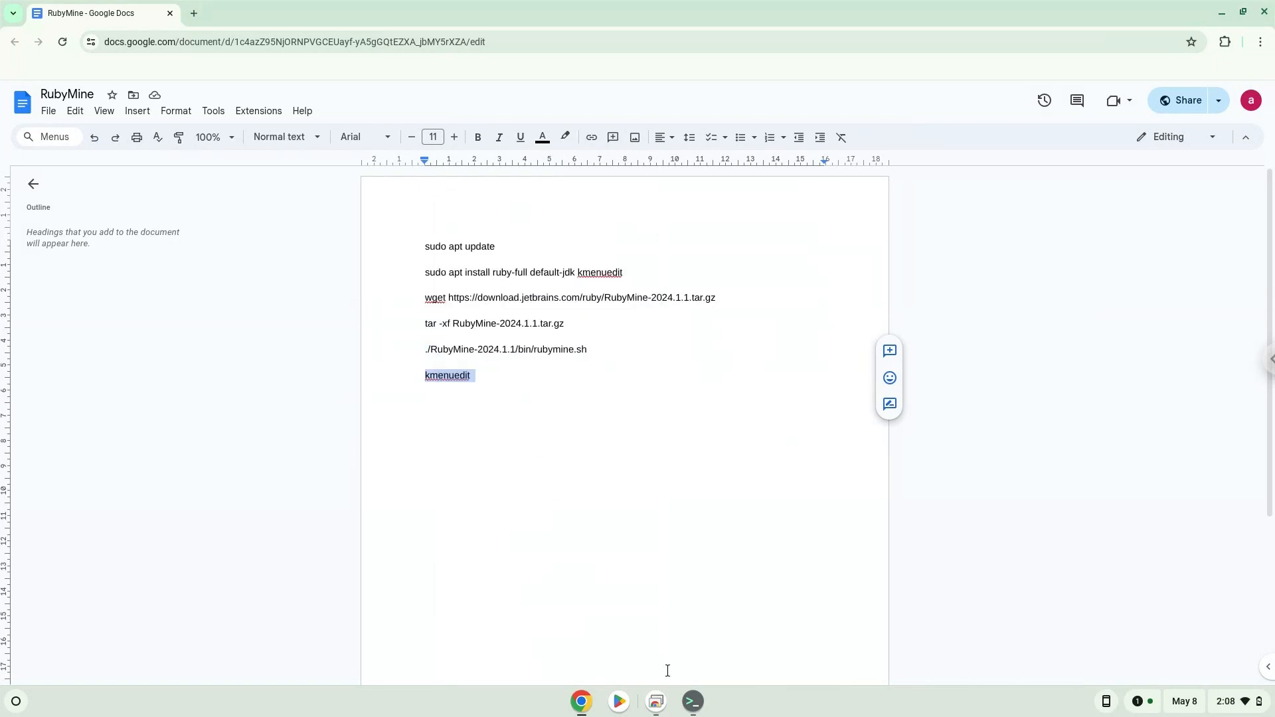
pyautogui.click(690, 702)
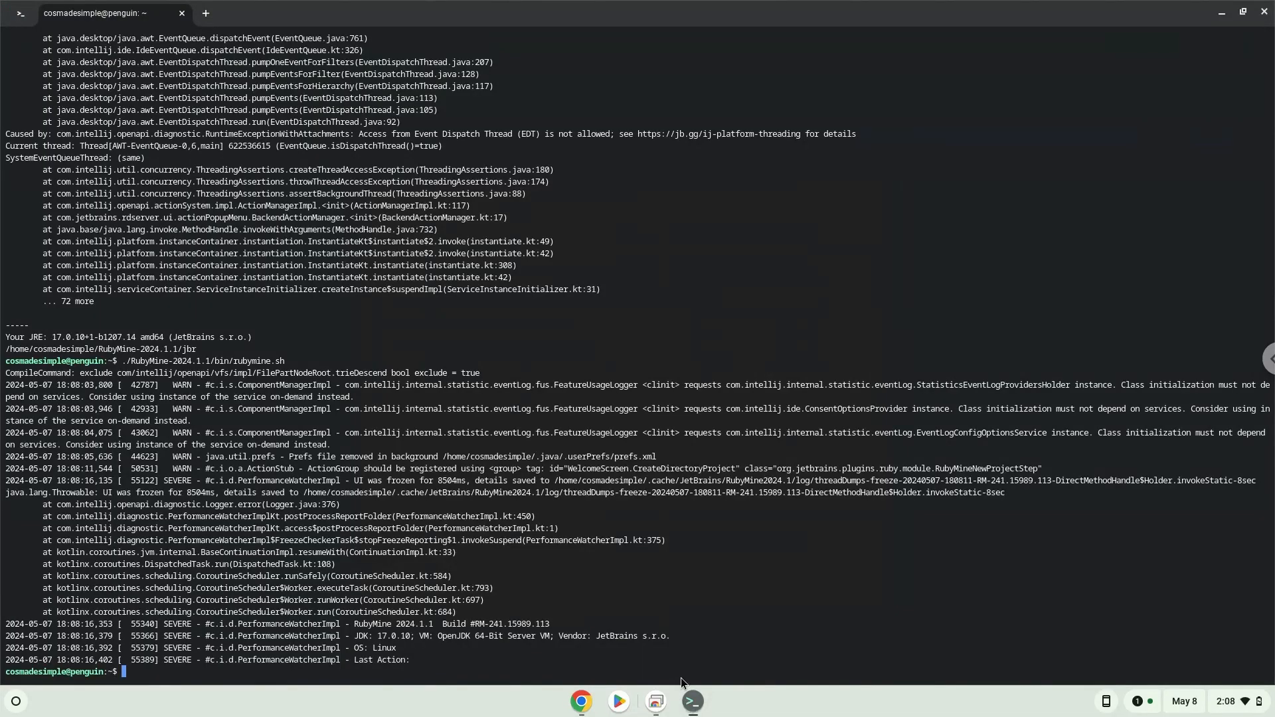
# Start KDE Menu Editor by running kmenuedit from the terminal.
pyautogui.write('xmenuedit')
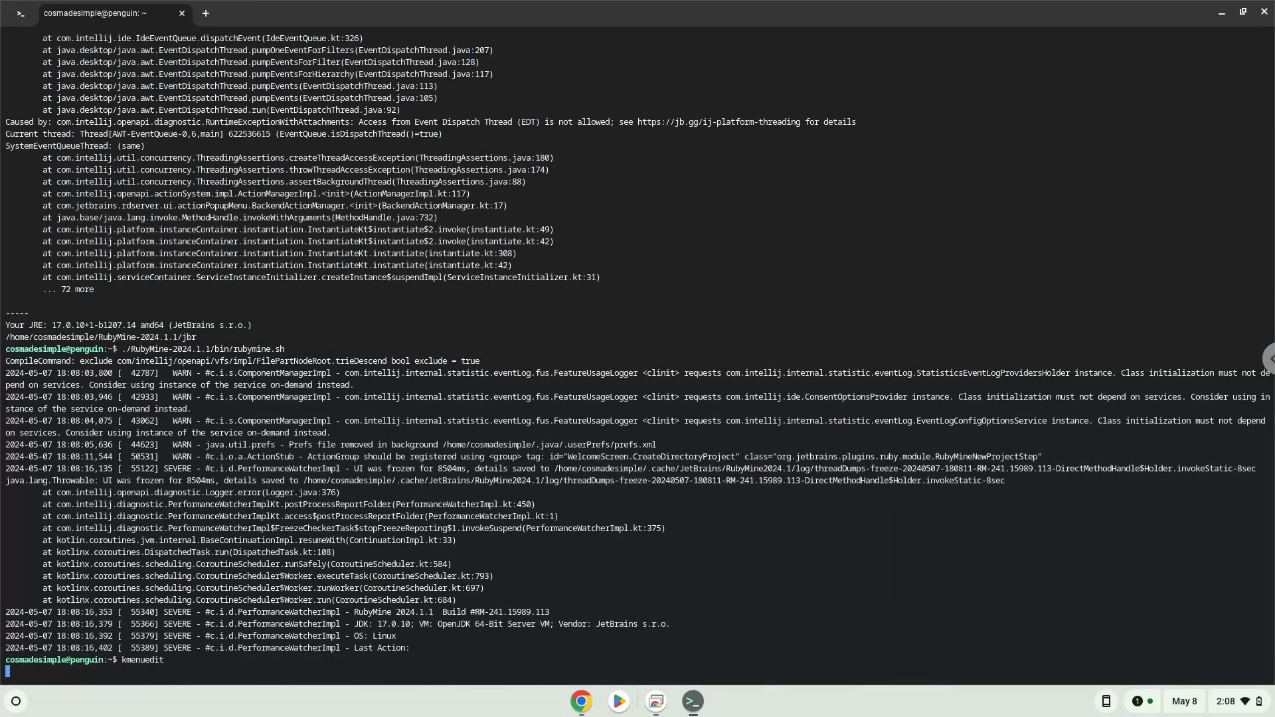
pyautogui.press('Return')
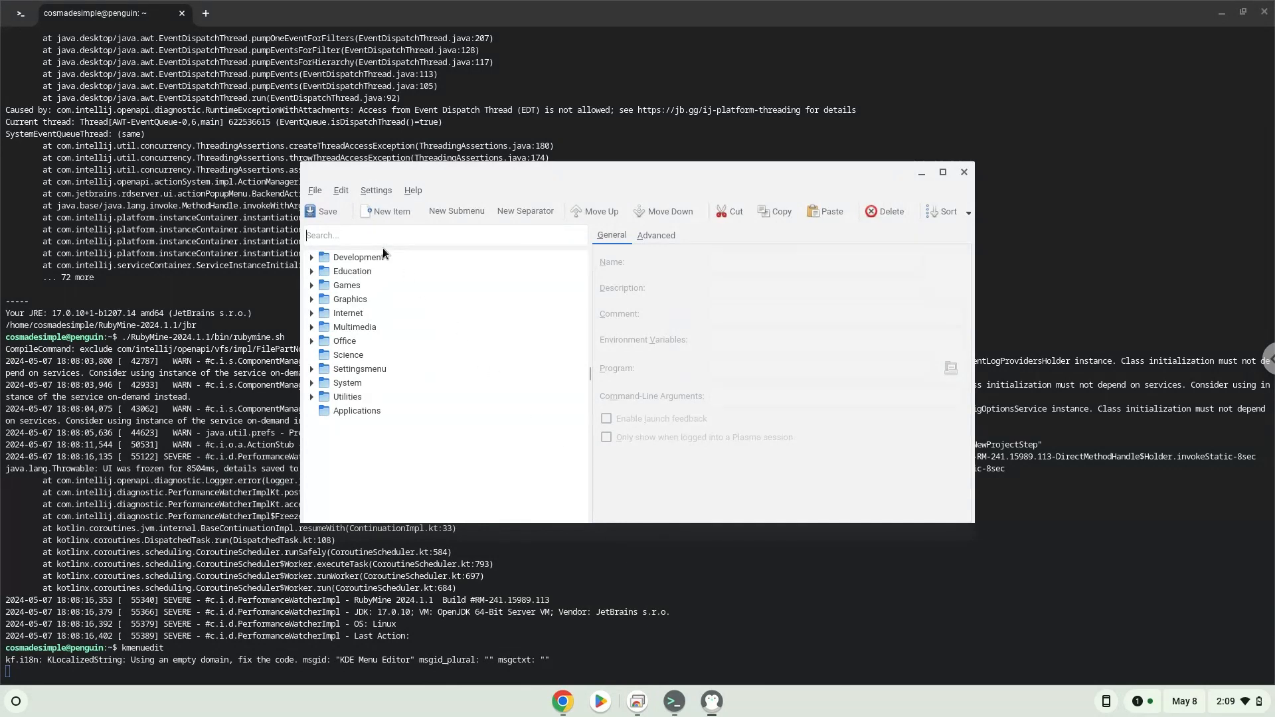
# Create a new menu item named rubymine under the Development category.
pyautogui.click(356, 257)
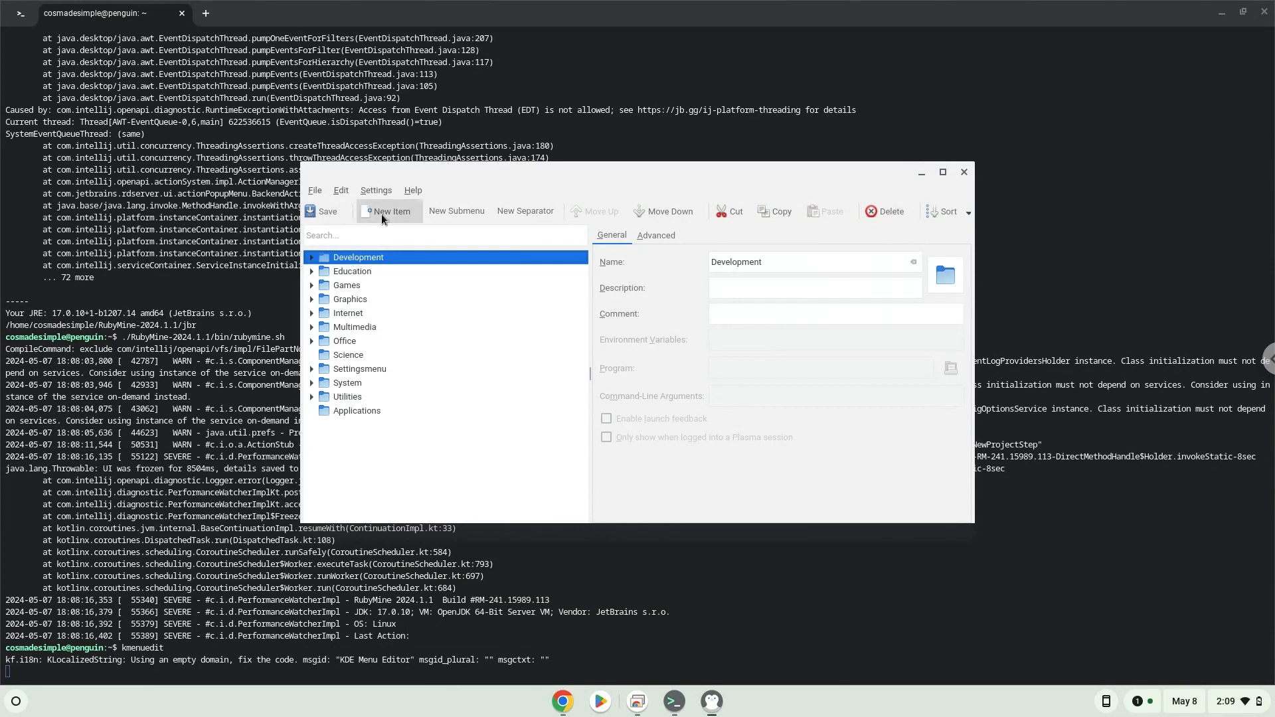
pyautogui.click(388, 211)
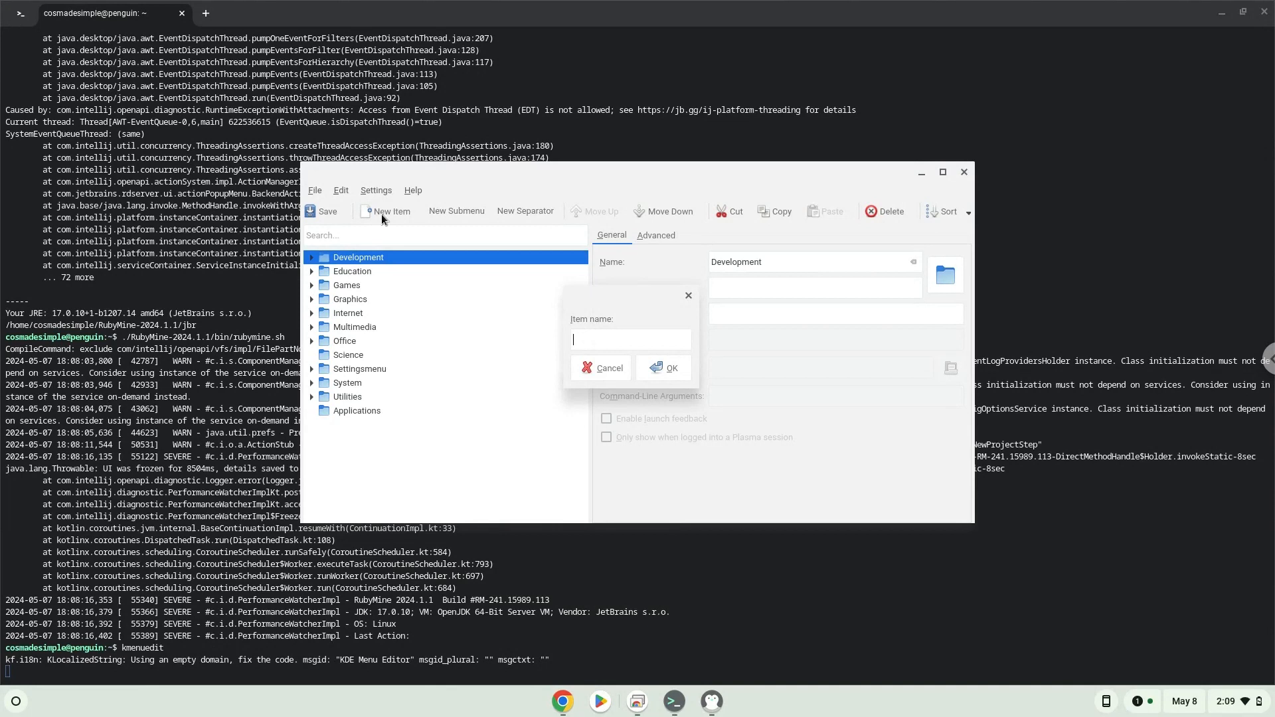
pyautogui.write('ru')
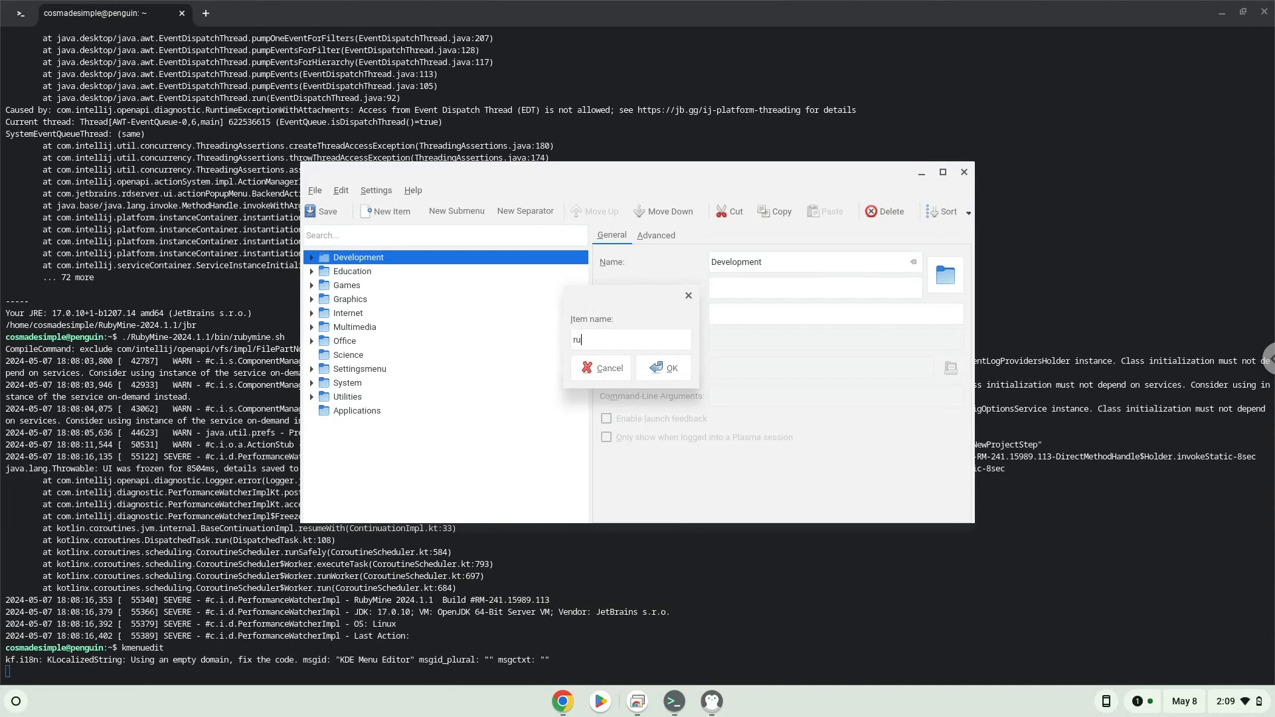
pyautogui.write('bymine')
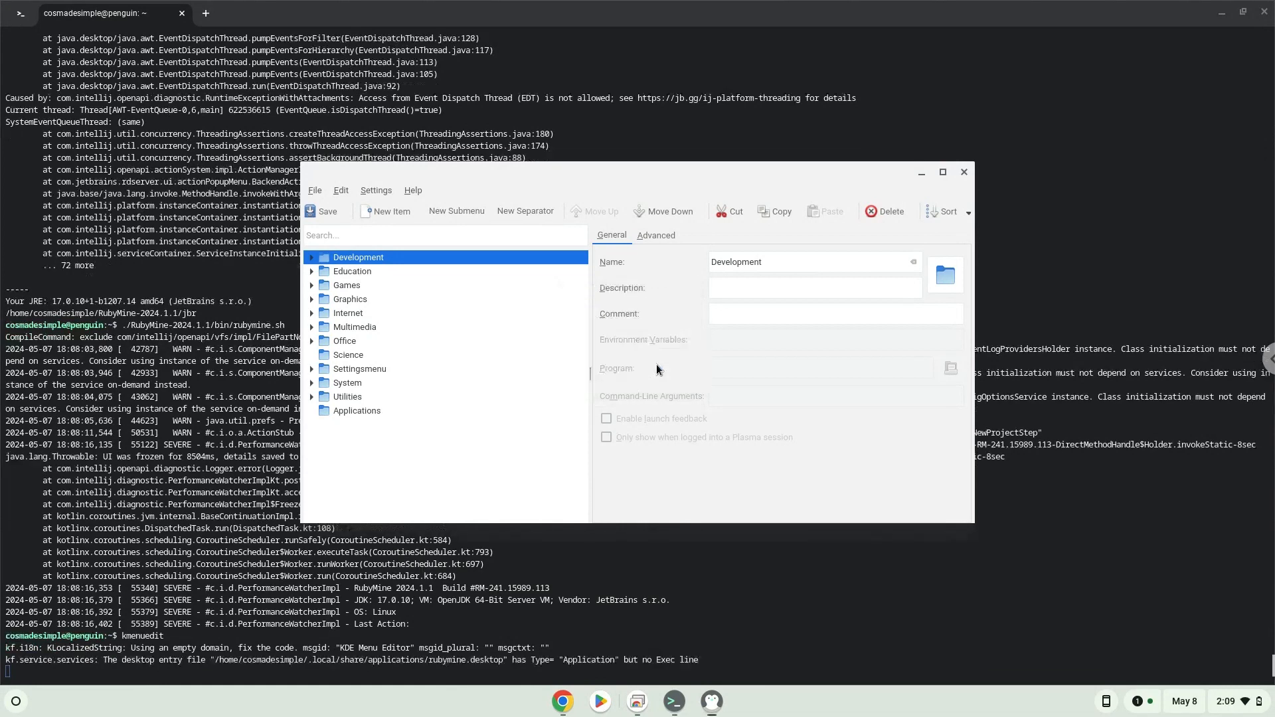
# Point the rubymine entry's Program field to RubyMine-2024.1.1/bin/rubymine.sh.
pyautogui.click(311, 257)
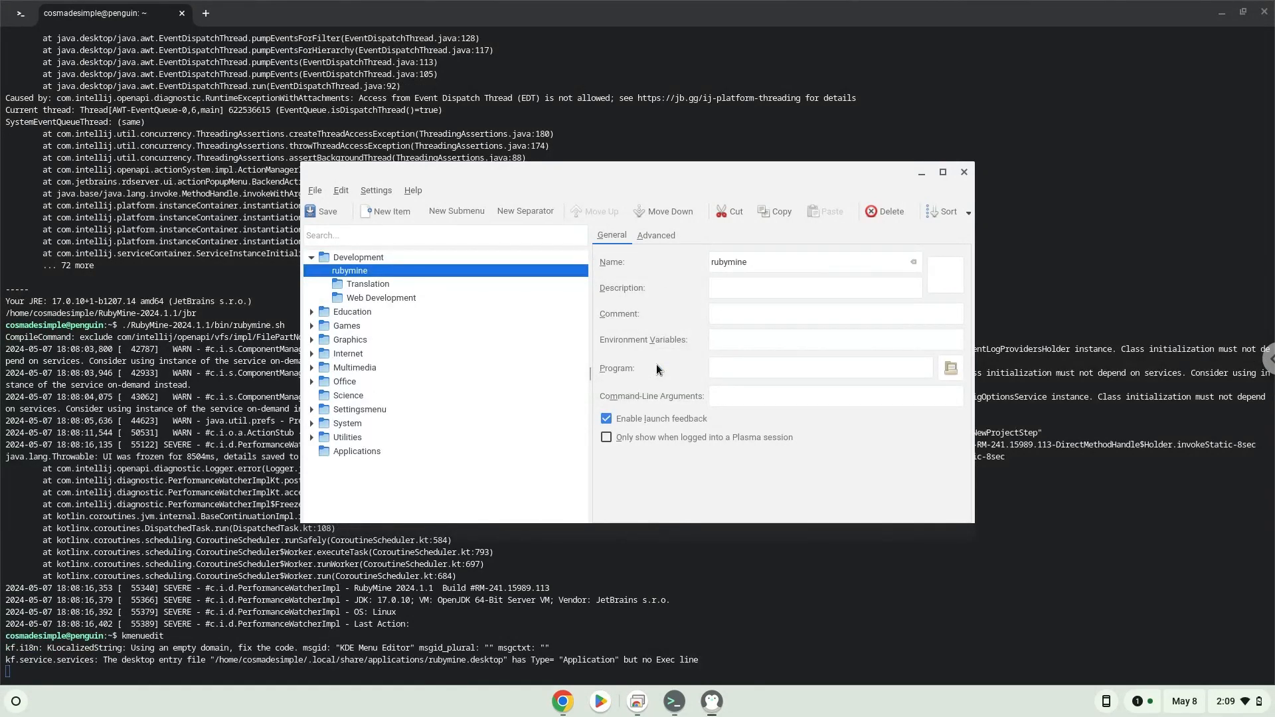
pyautogui.moveTo(900, 359)
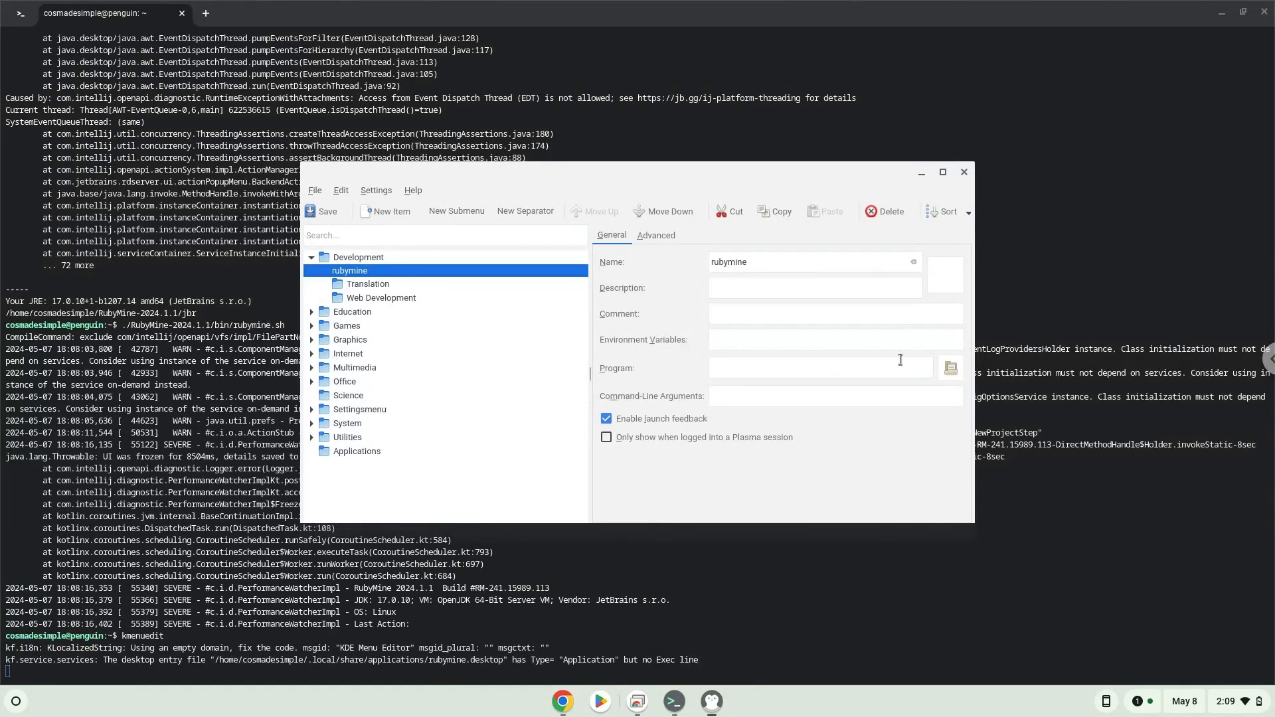
pyautogui.click(949, 367)
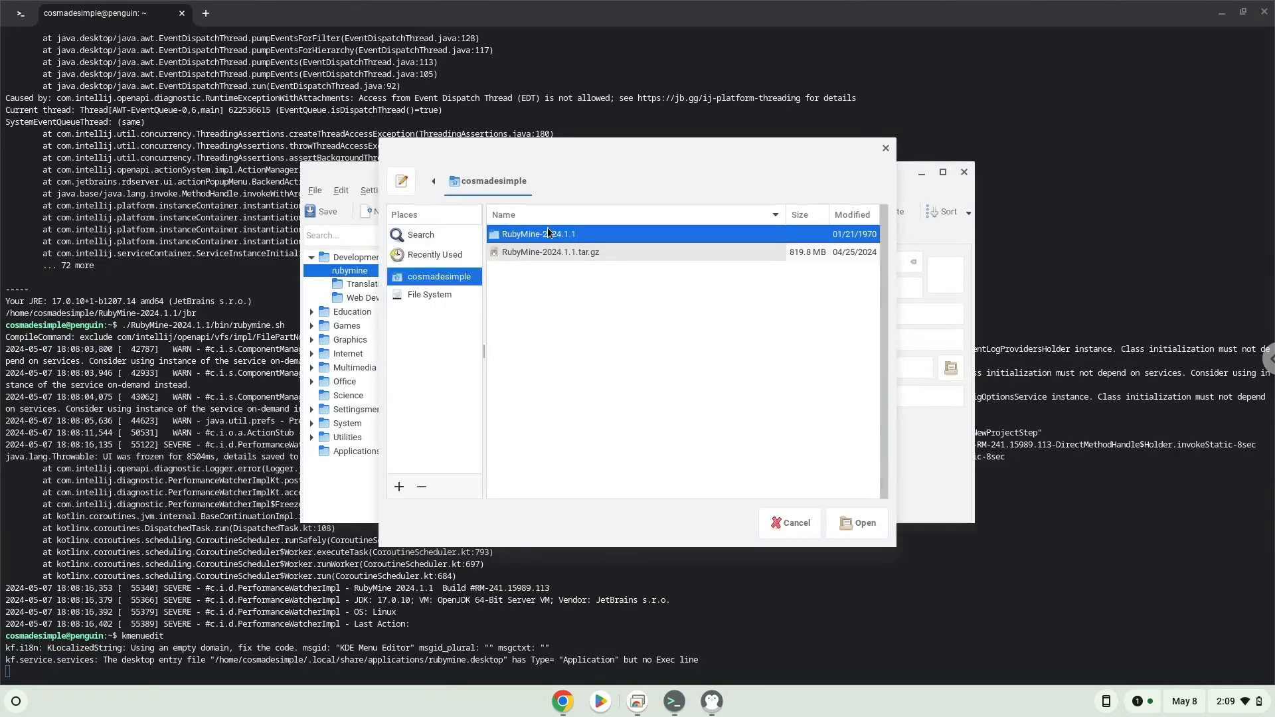
pyautogui.doubleClick(539, 234)
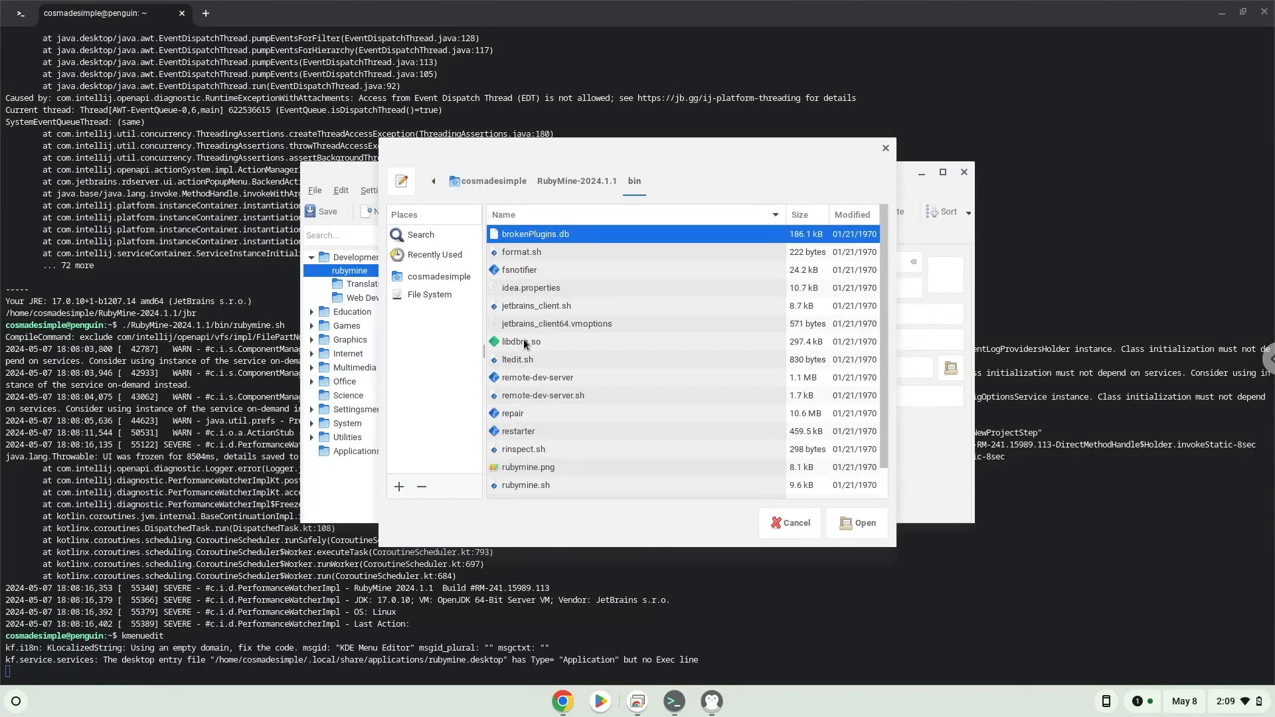
pyautogui.moveTo(521, 380)
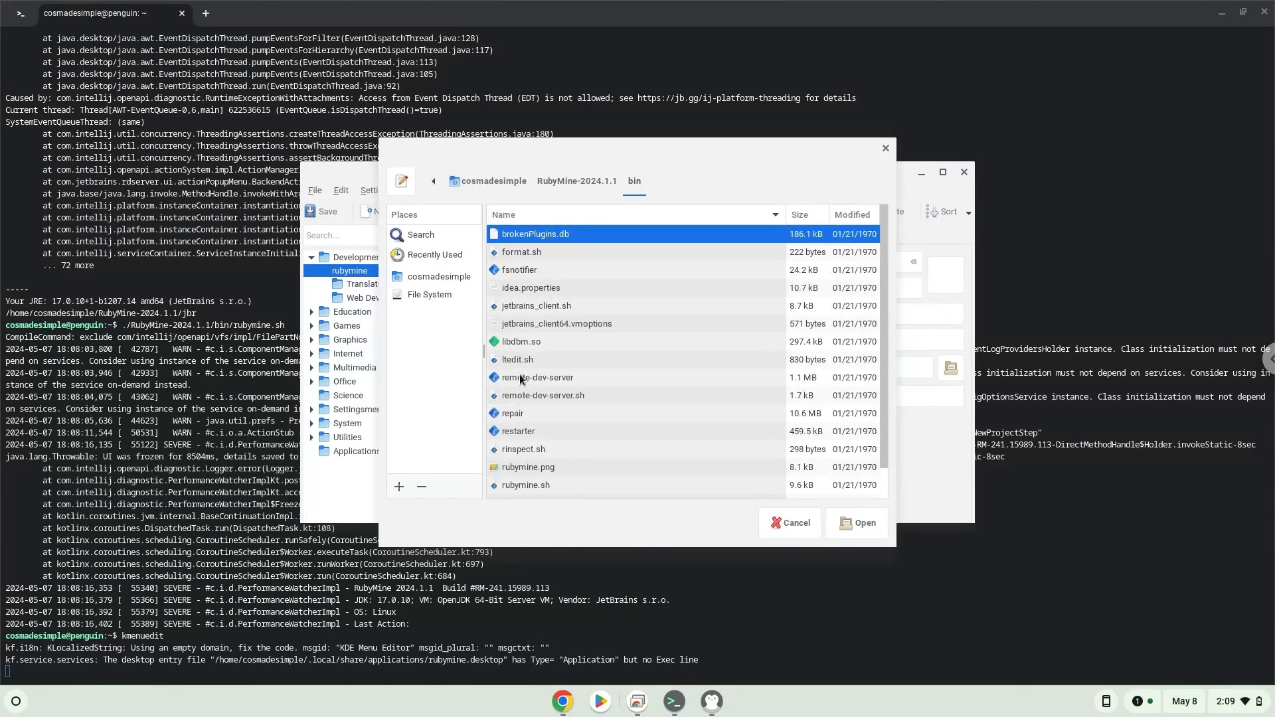
pyautogui.moveTo(525, 492)
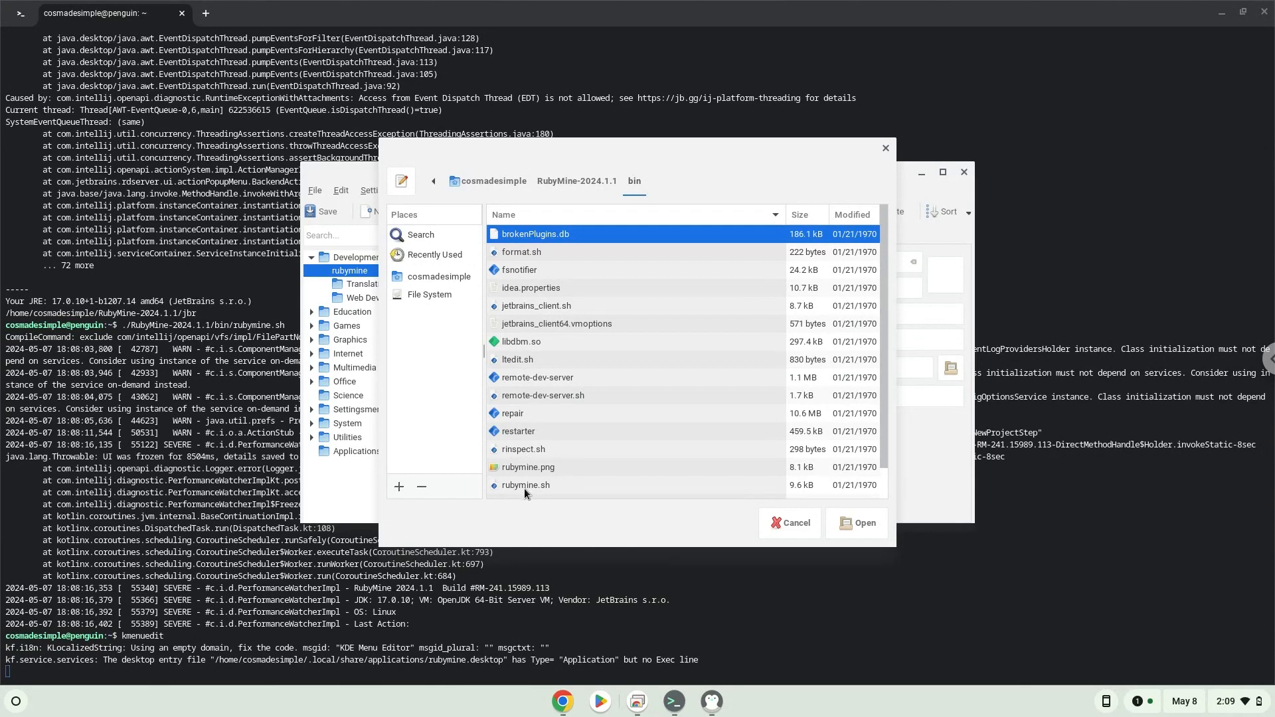
pyautogui.click(525, 484)
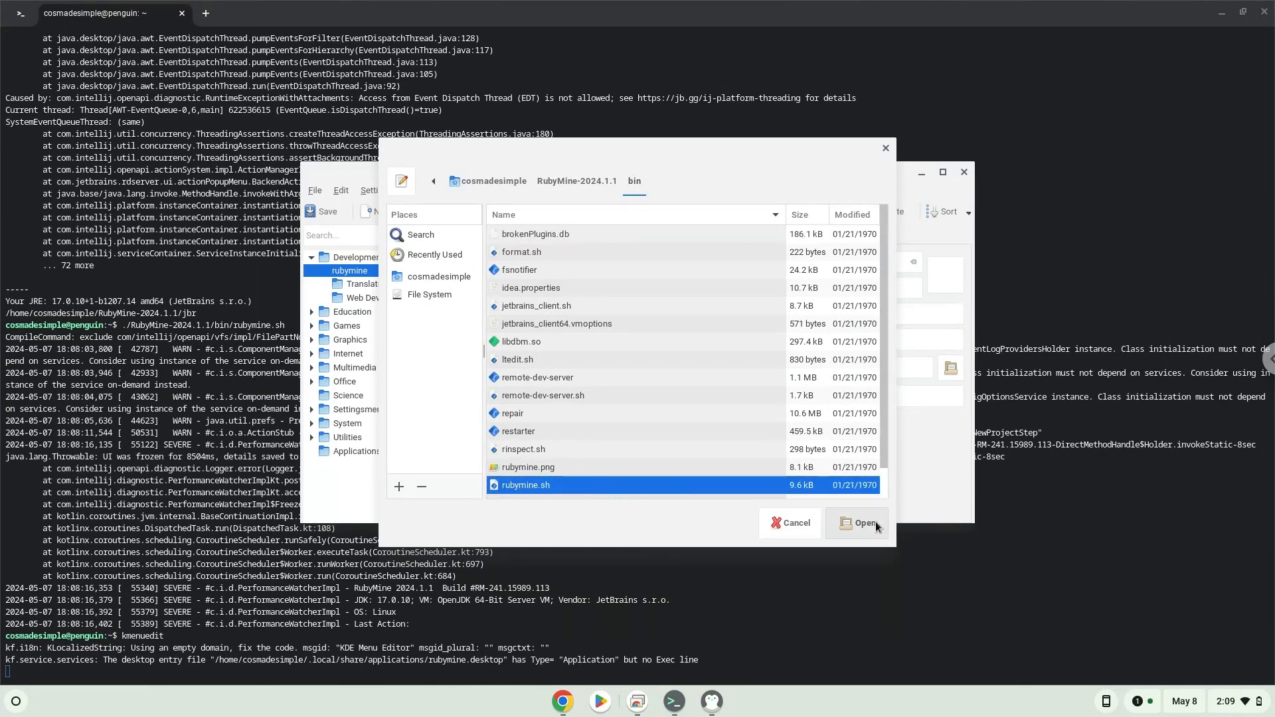
pyautogui.click(858, 523)
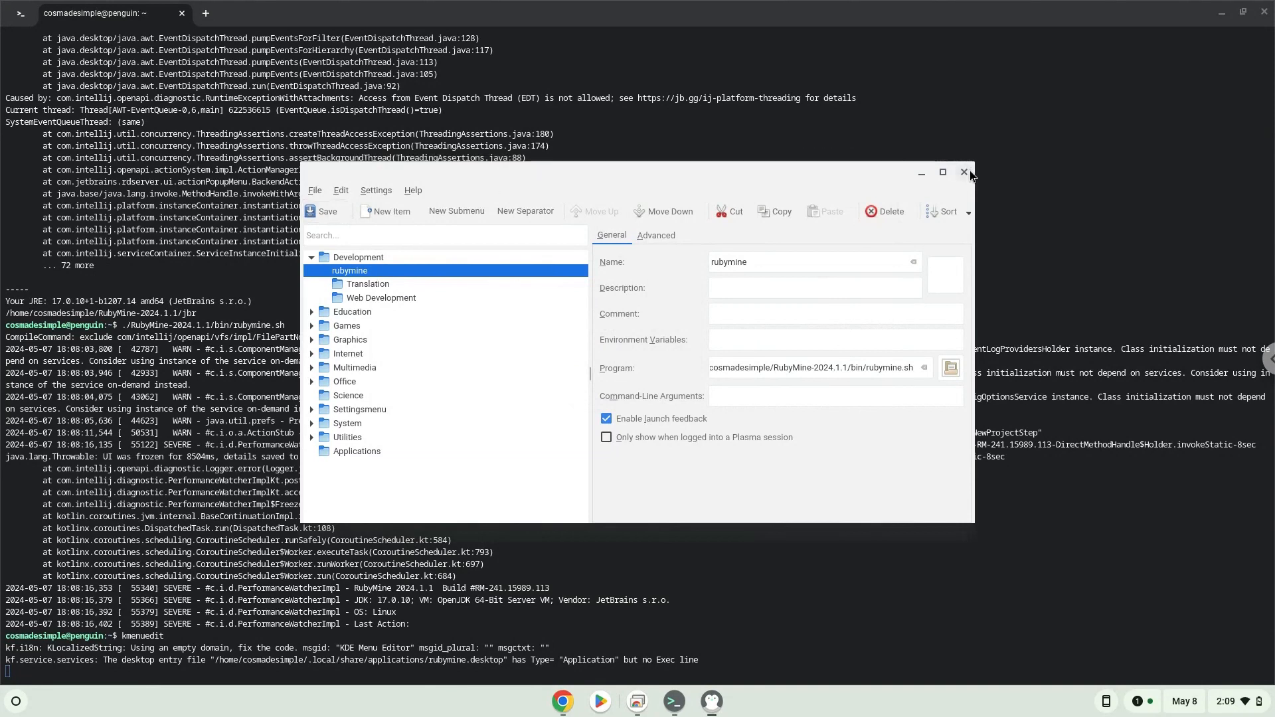
# Close KDE Menu Editor and Google Docs, then show the Linux apps group in the Launcher.
pyautogui.click(964, 172)
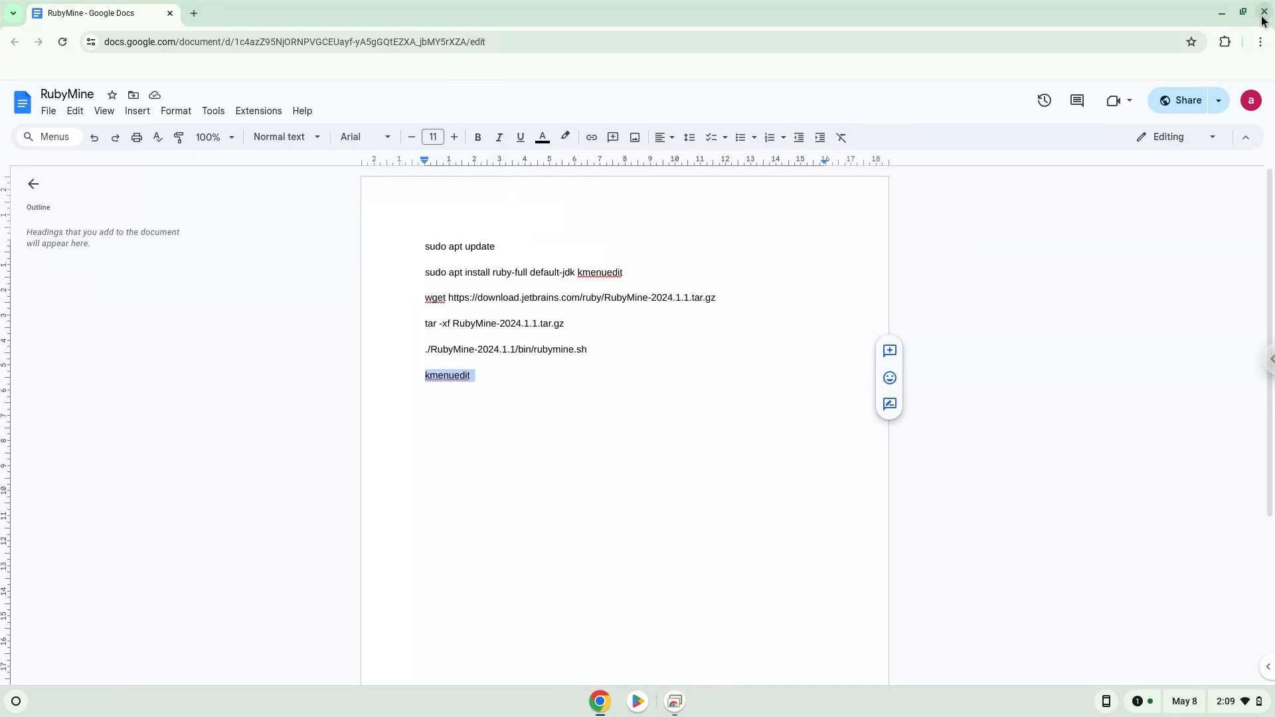
pyautogui.click(1264, 14)
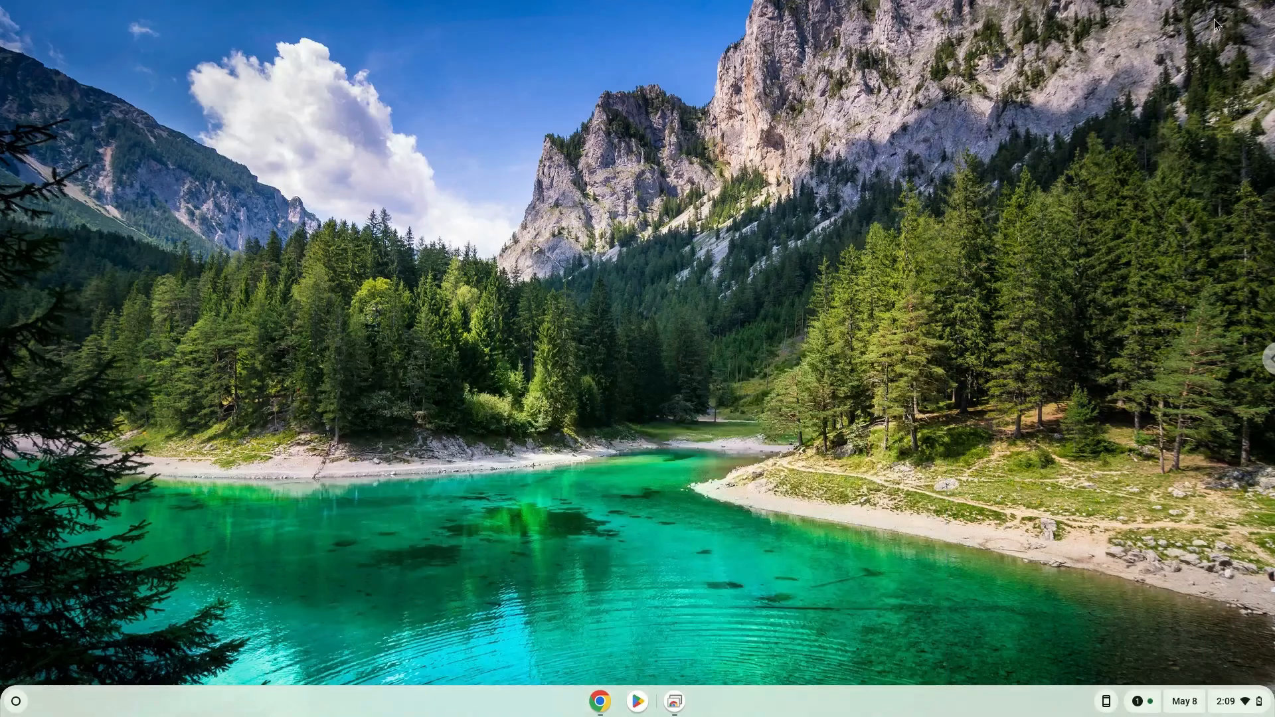
pyautogui.moveTo(4, 714)
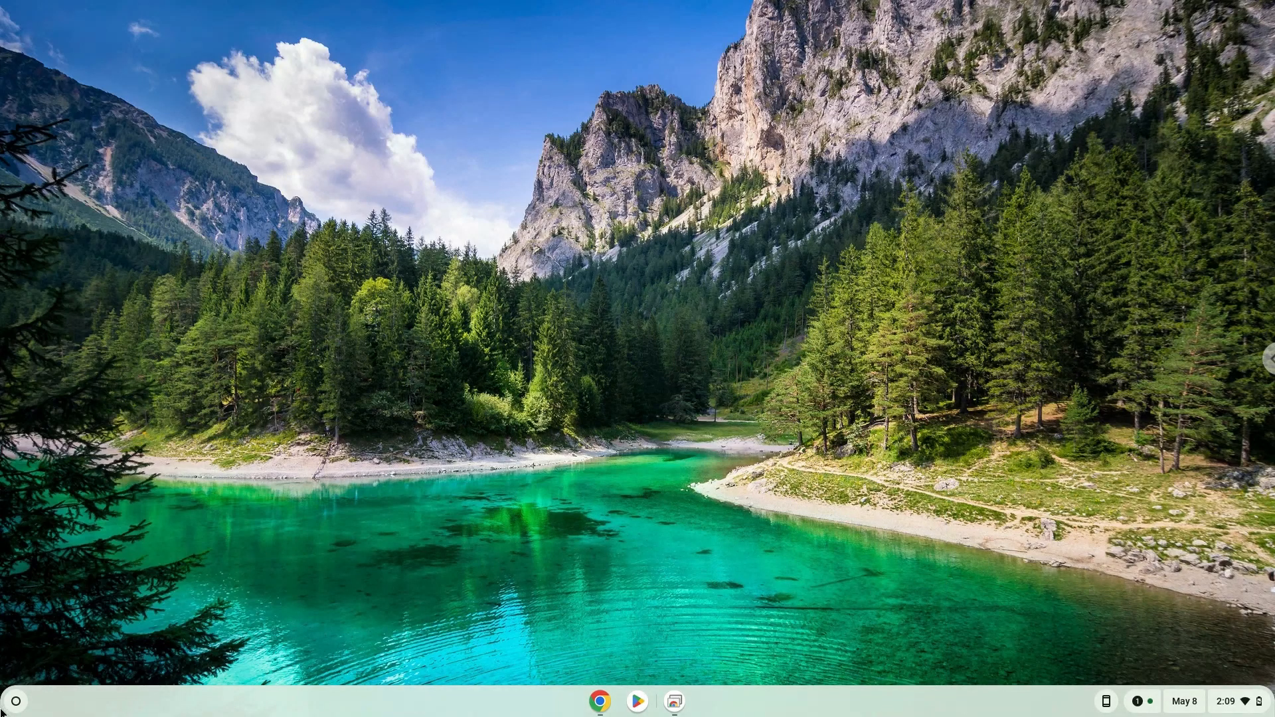
pyautogui.moveTo(14, 702)
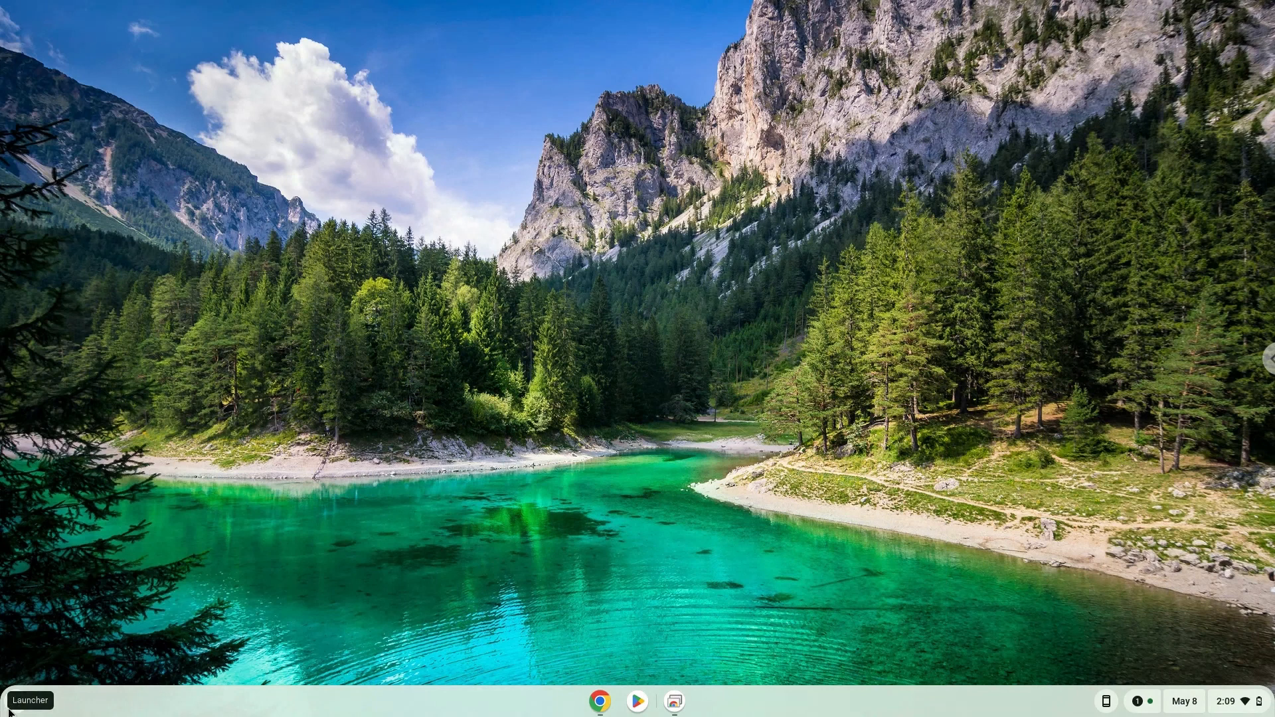
pyautogui.click(30, 700)
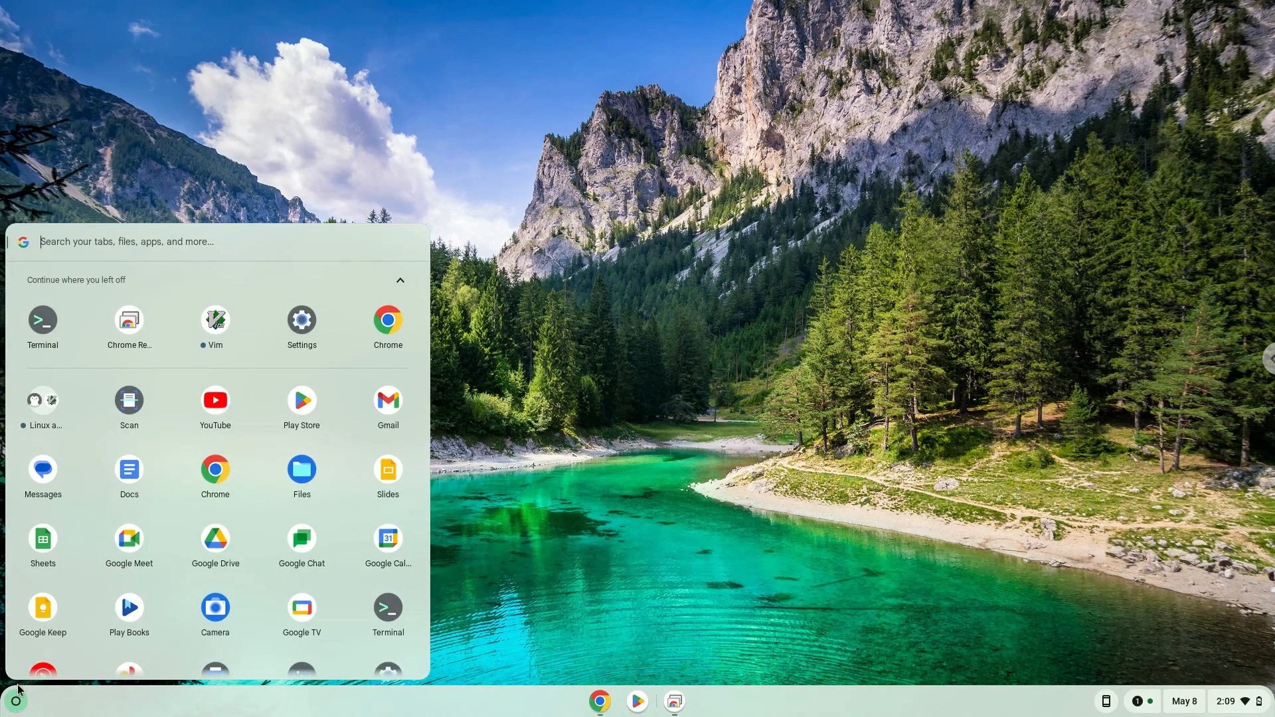
pyautogui.click(42, 402)
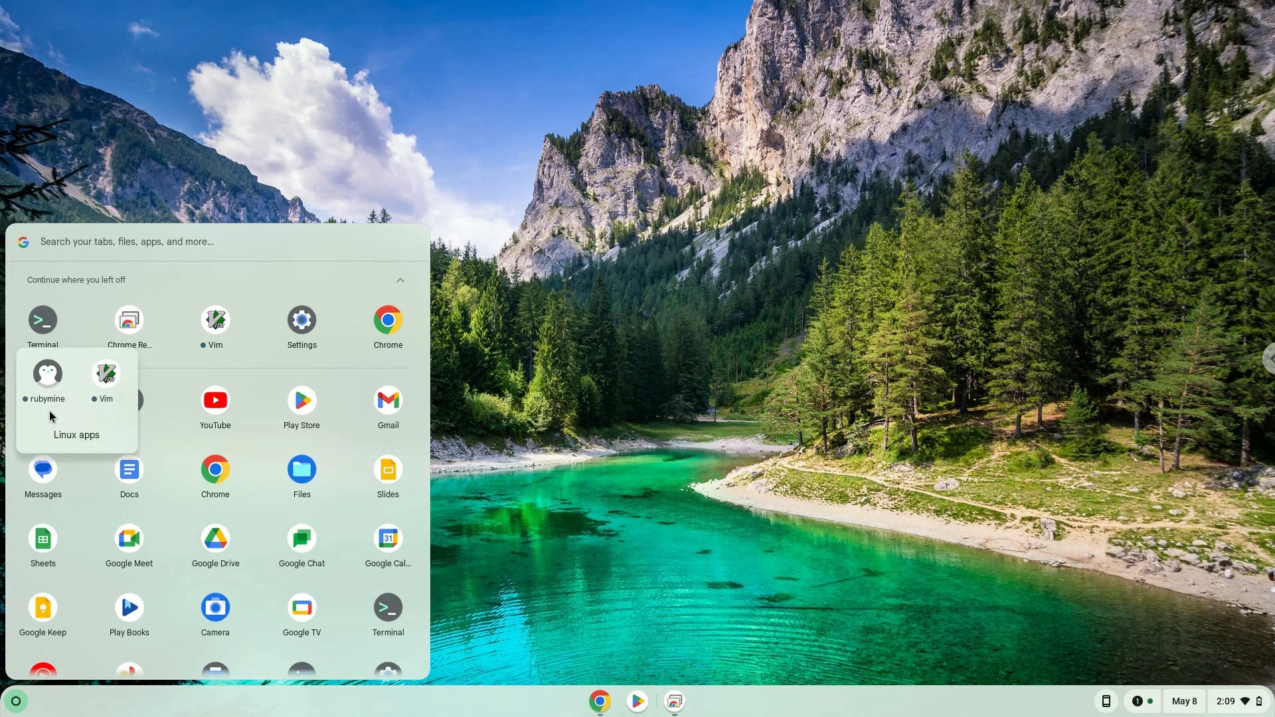
pyautogui.moveTo(55, 336)
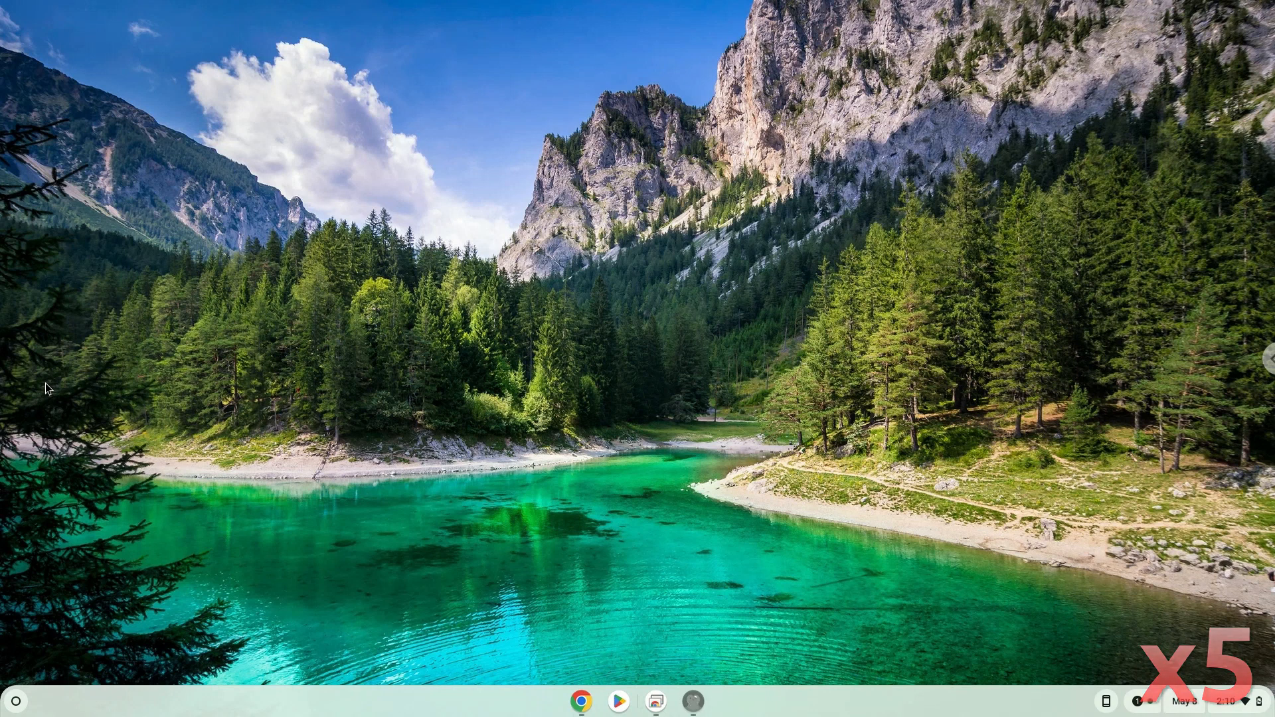
# Maximize the Welcome to RubyMine window once it appears.
pyautogui.click(692, 701)
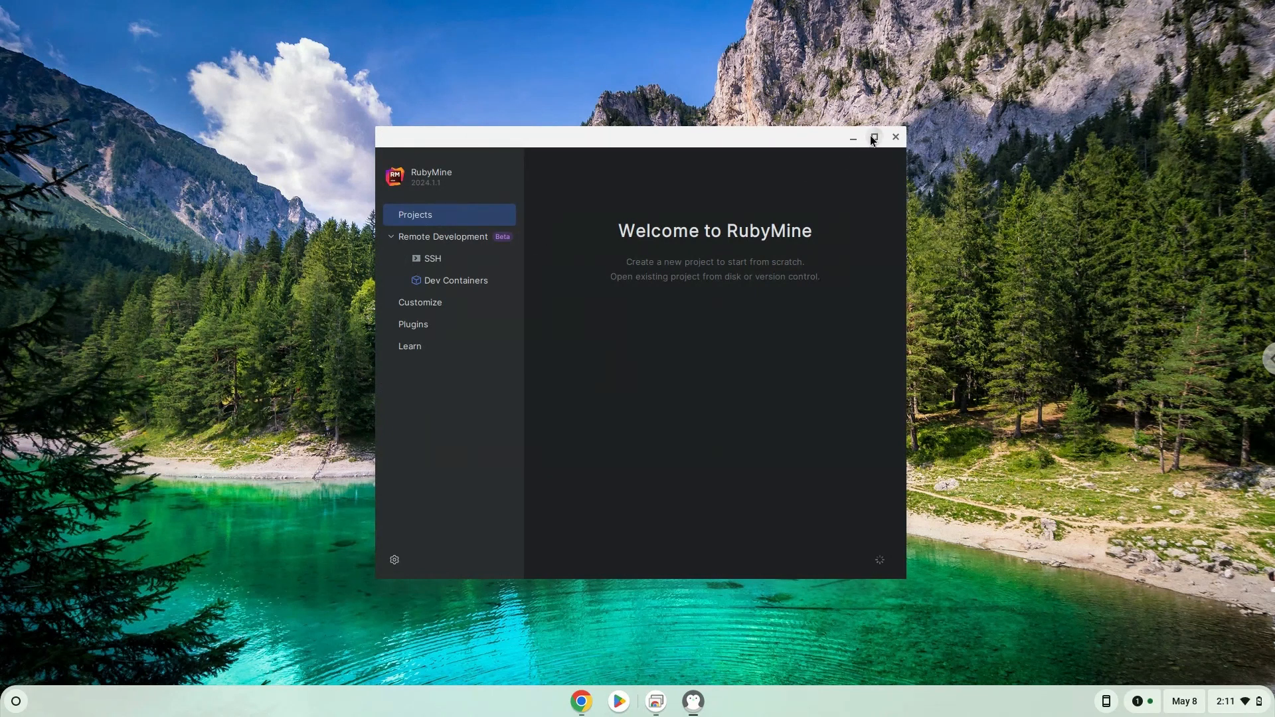
pyautogui.click(873, 138)
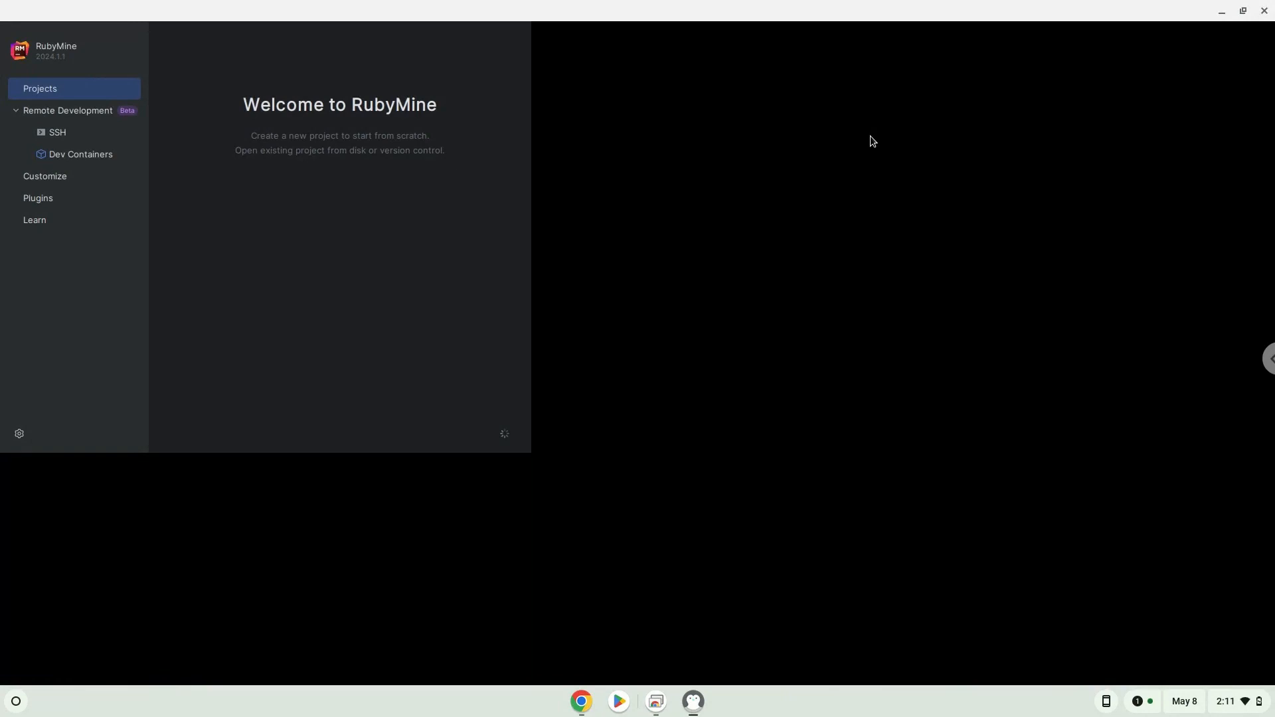